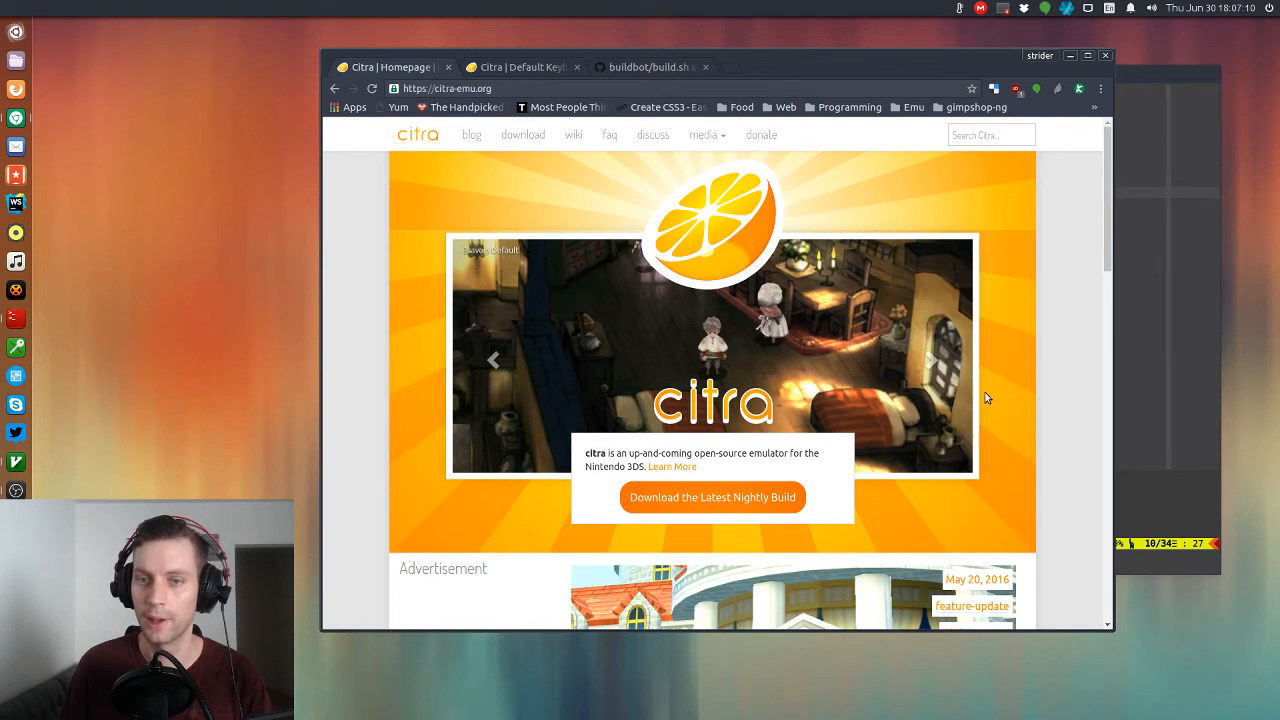
Scroll down the citra-emu.org homepage before moving to the buildbot build.sh on GitHub.
scroll("down", 3)
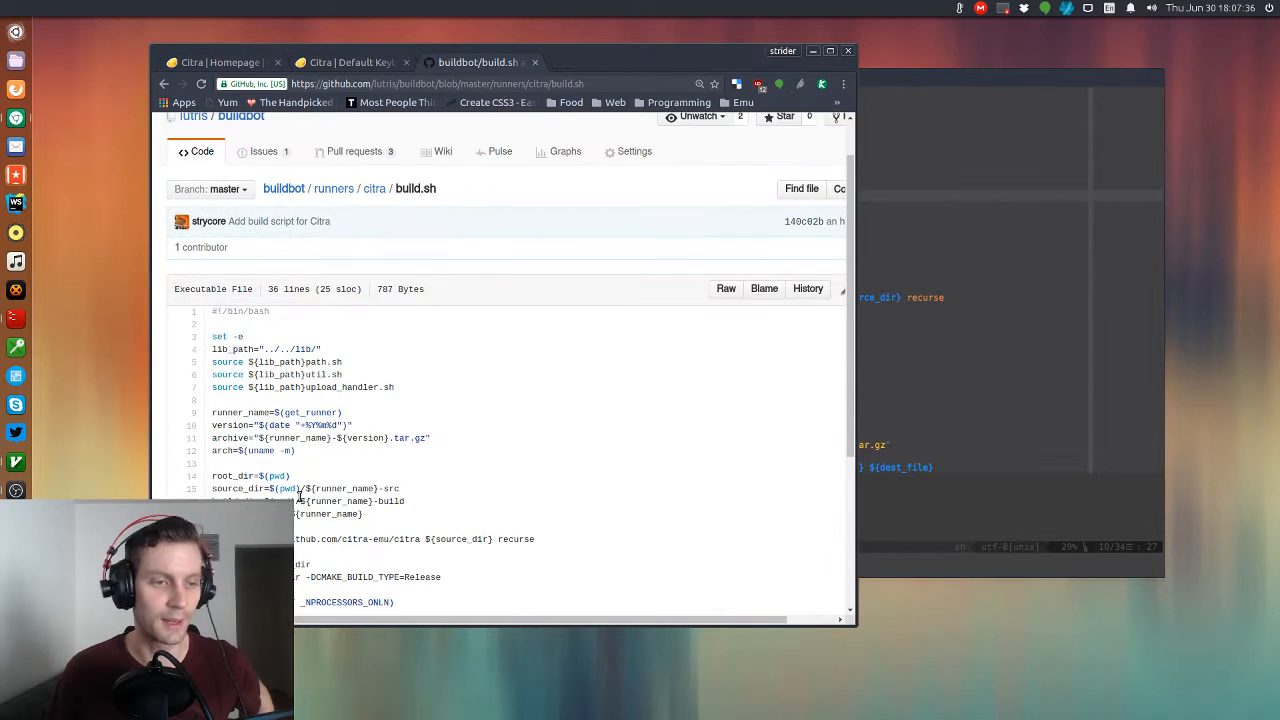
Scroll through build.sh and highlight its three 'source ${lib_path}' lines.
scroll("down", 3)
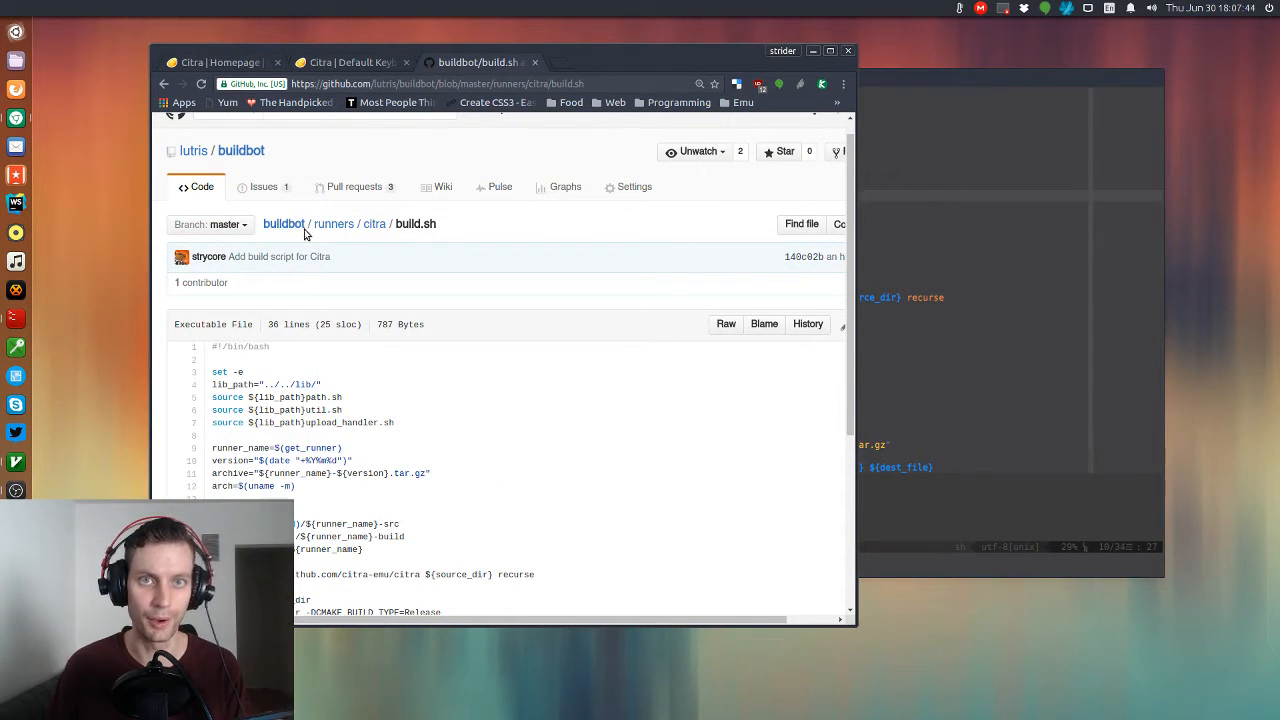
scroll("down", 3)
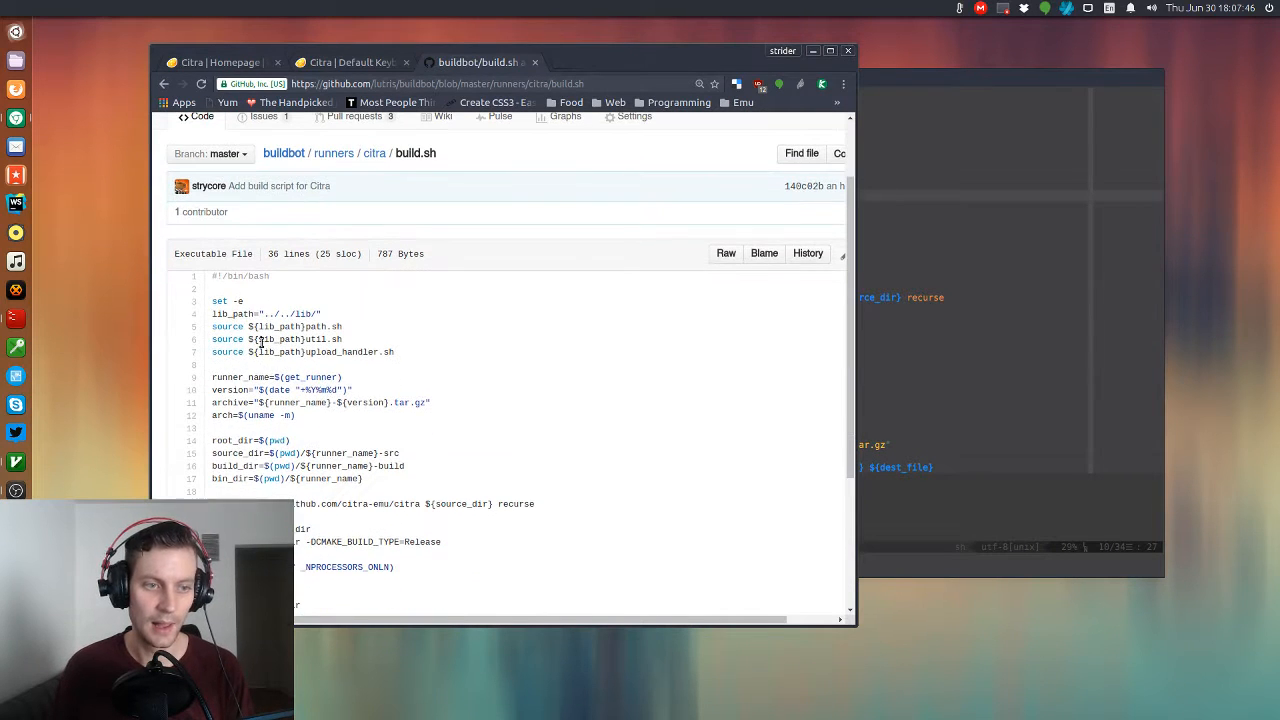
left_click_drag(212, 326, 394, 352)
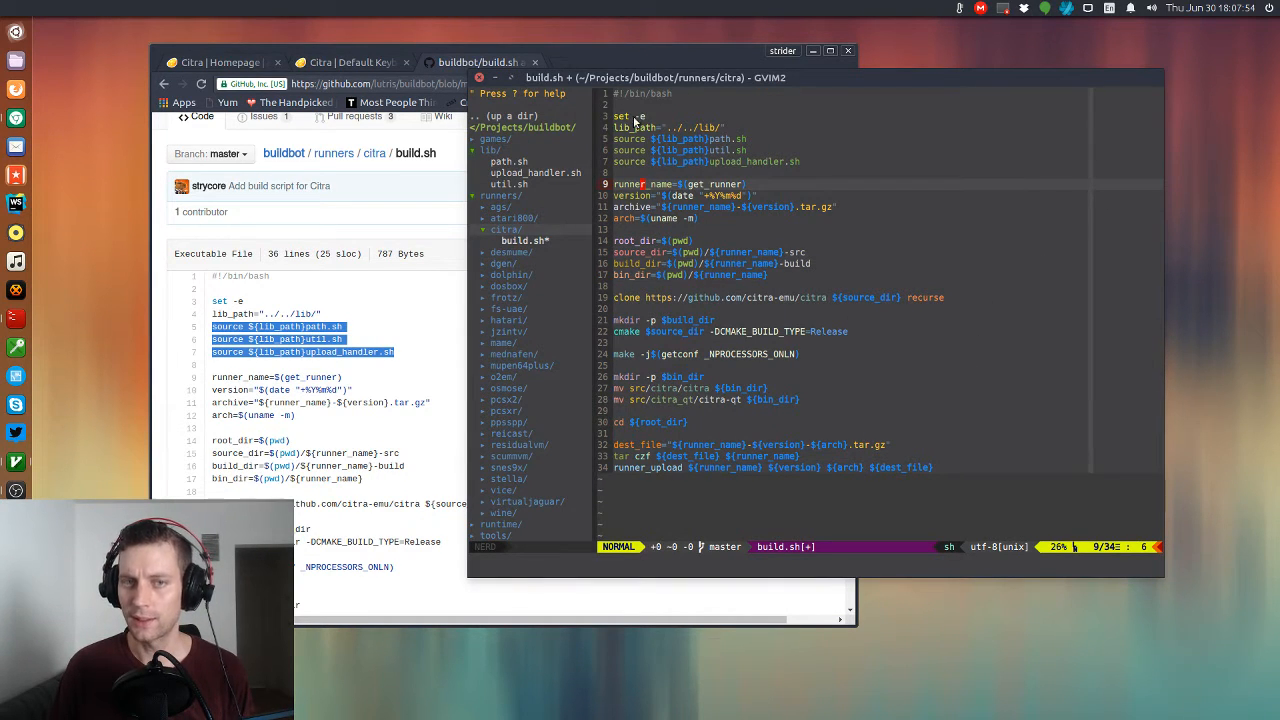
mouse_move(628, 332)
type("cd")
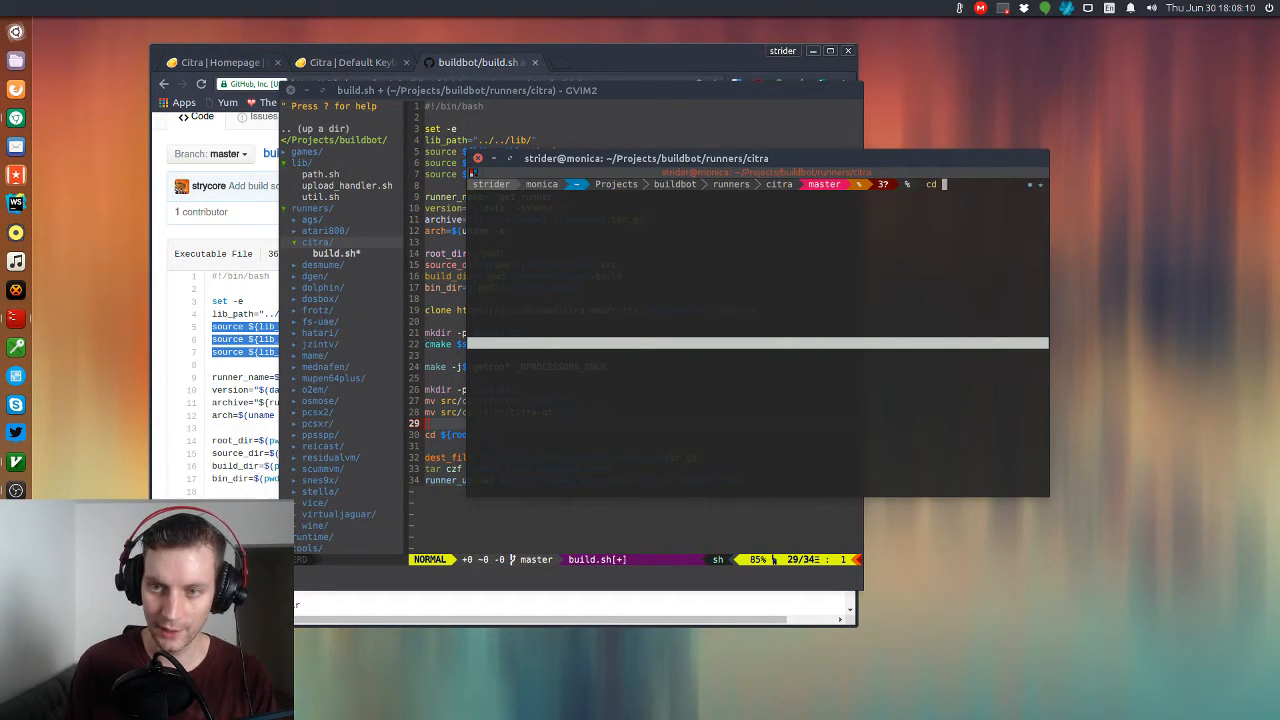
List the build folder, launch citra-qt and open Emulation > Configure.
type("ls")
type(" citra")
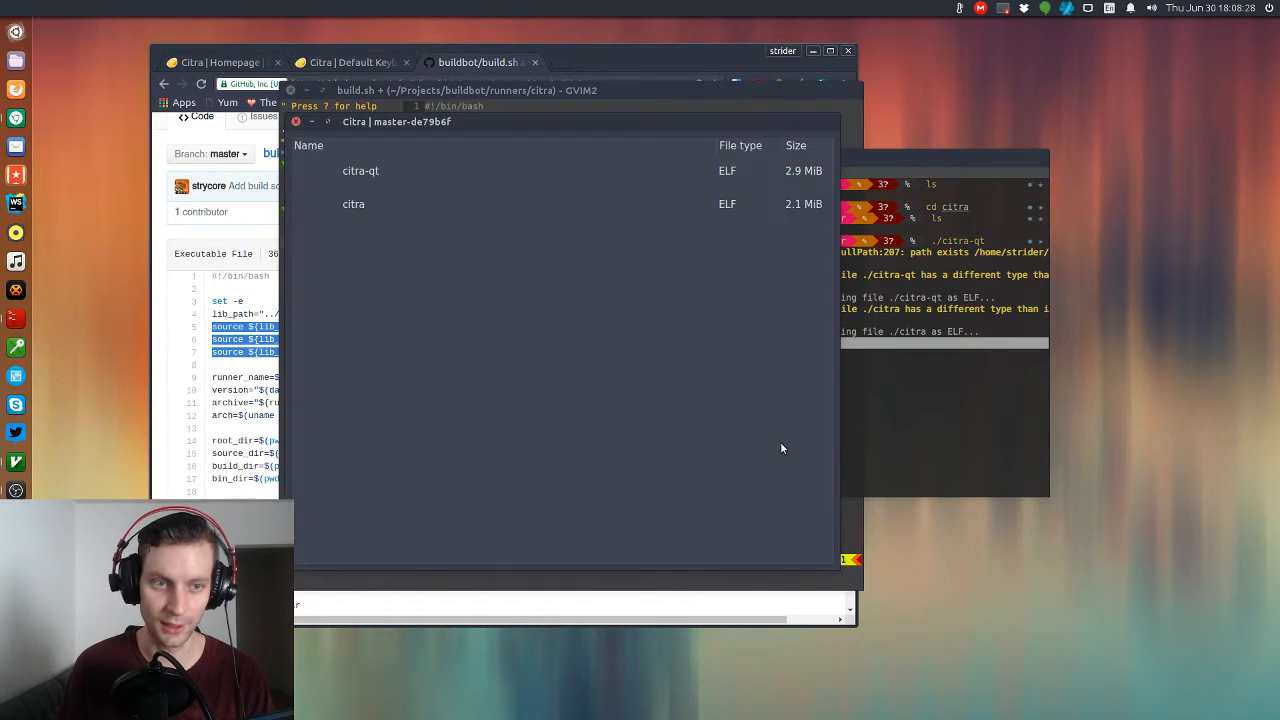
left_click(424, 140)
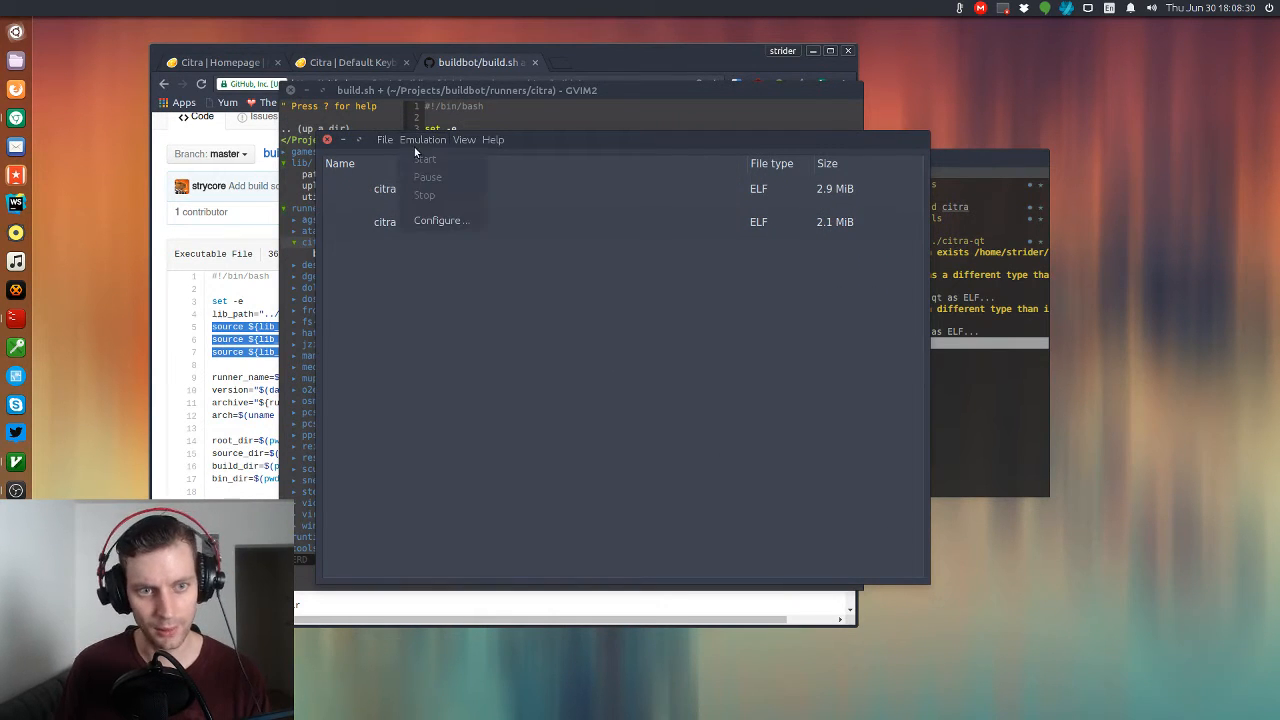
left_click(440, 220)
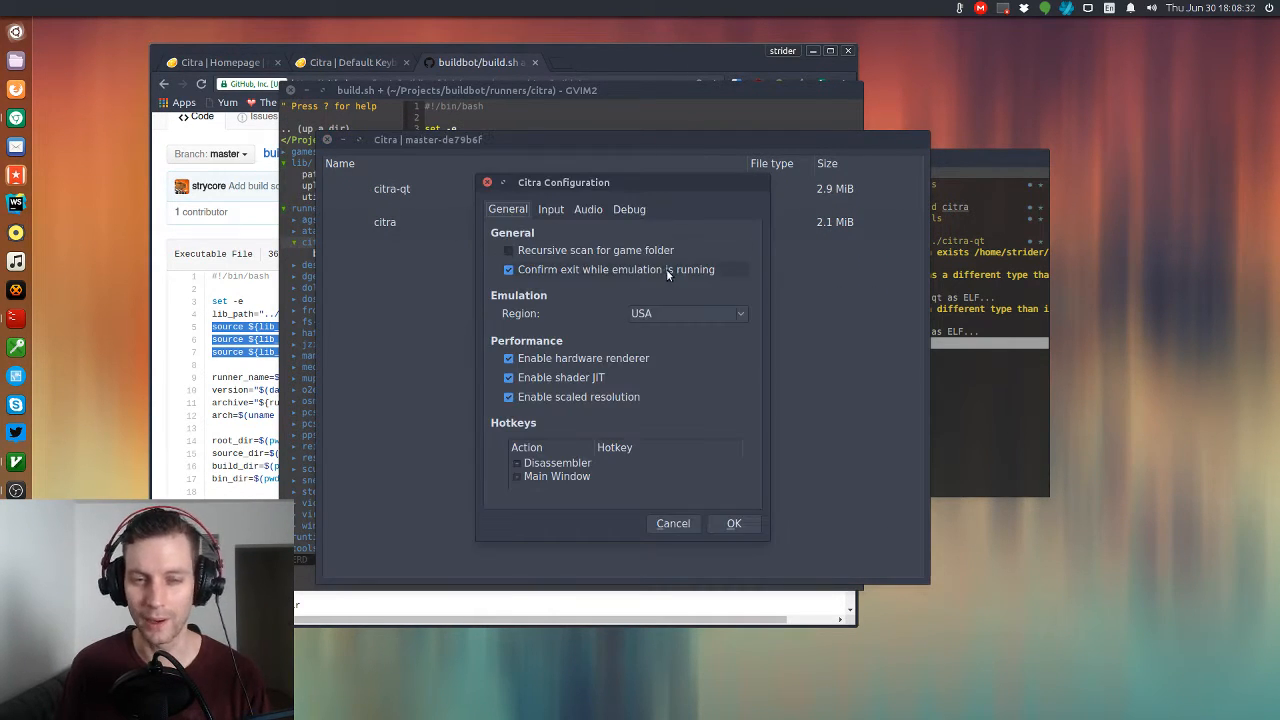
Browse the Audio, Input and Debug settings, checking the audio output engines, and return to General.
left_click(588, 210)
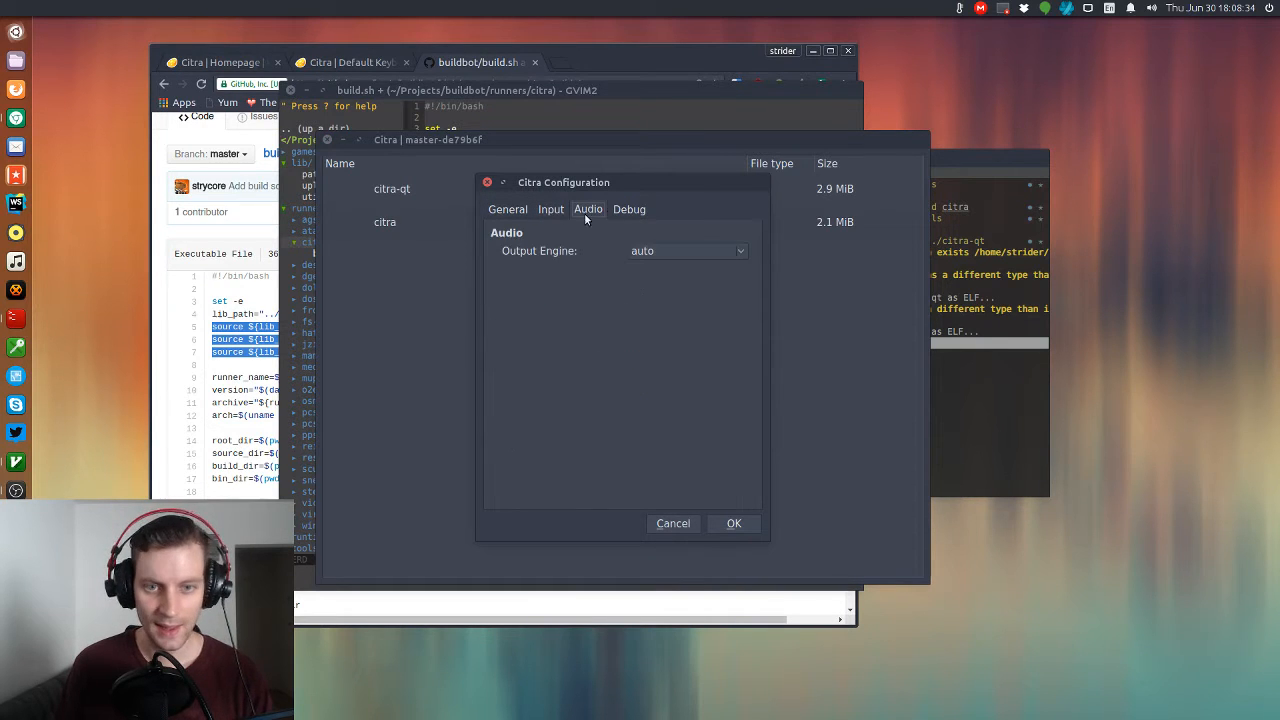
left_click(552, 210)
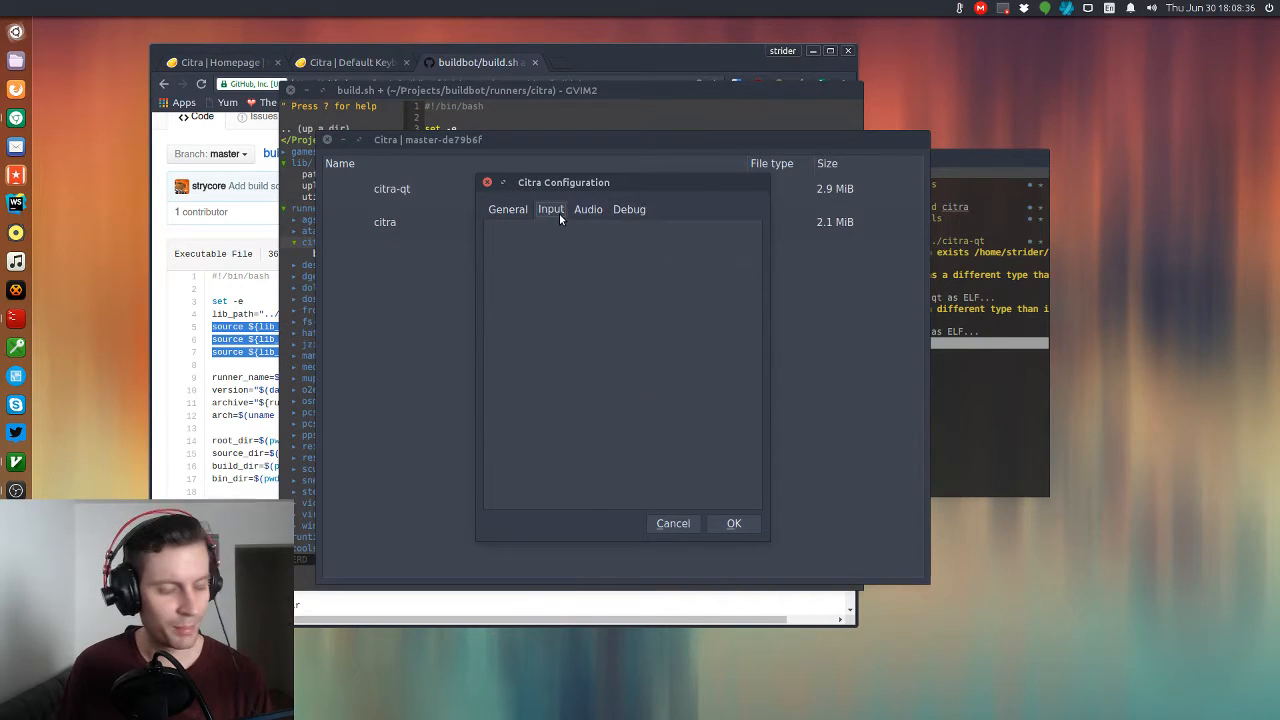
left_click(588, 210)
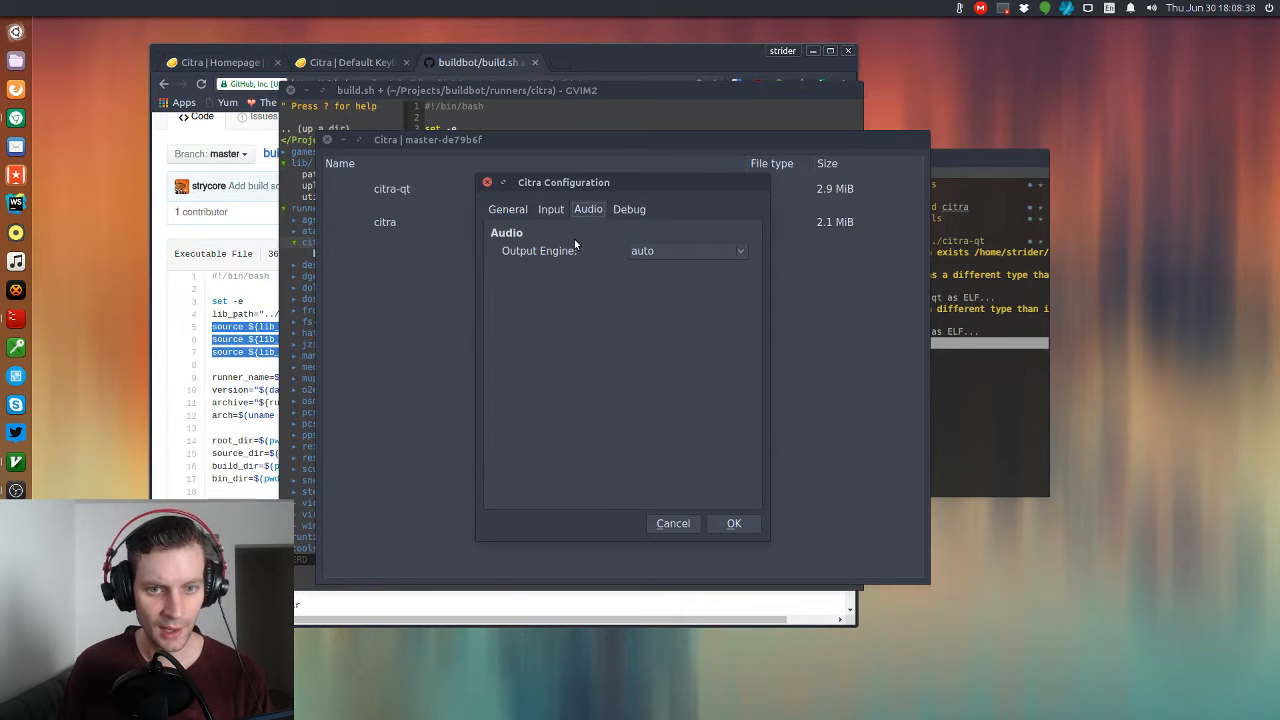
left_click(688, 252)
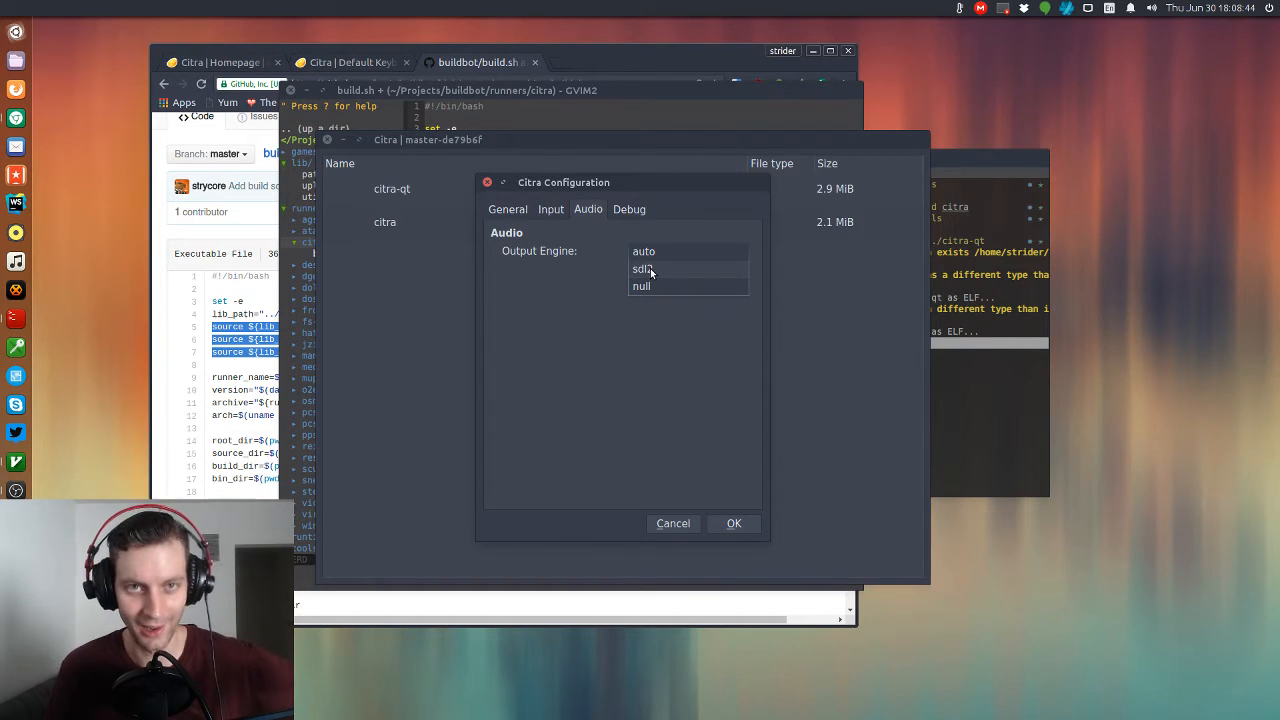
left_click(628, 210)
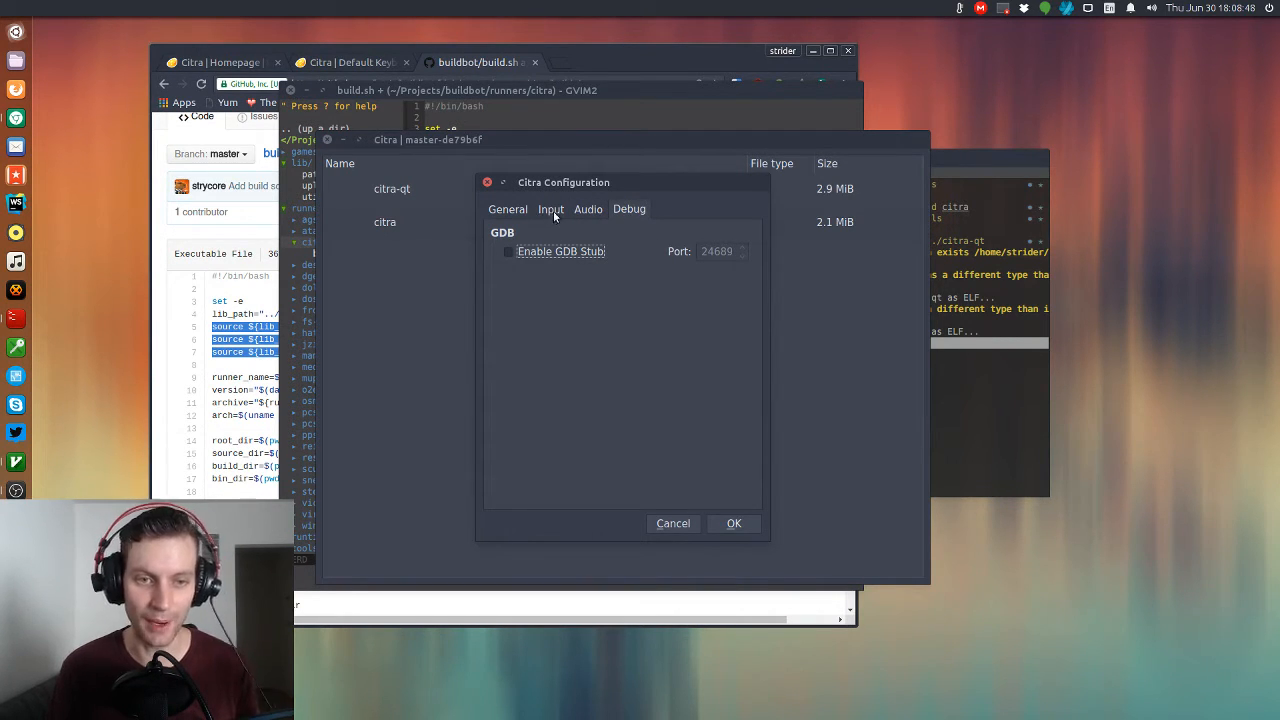
left_click(508, 210)
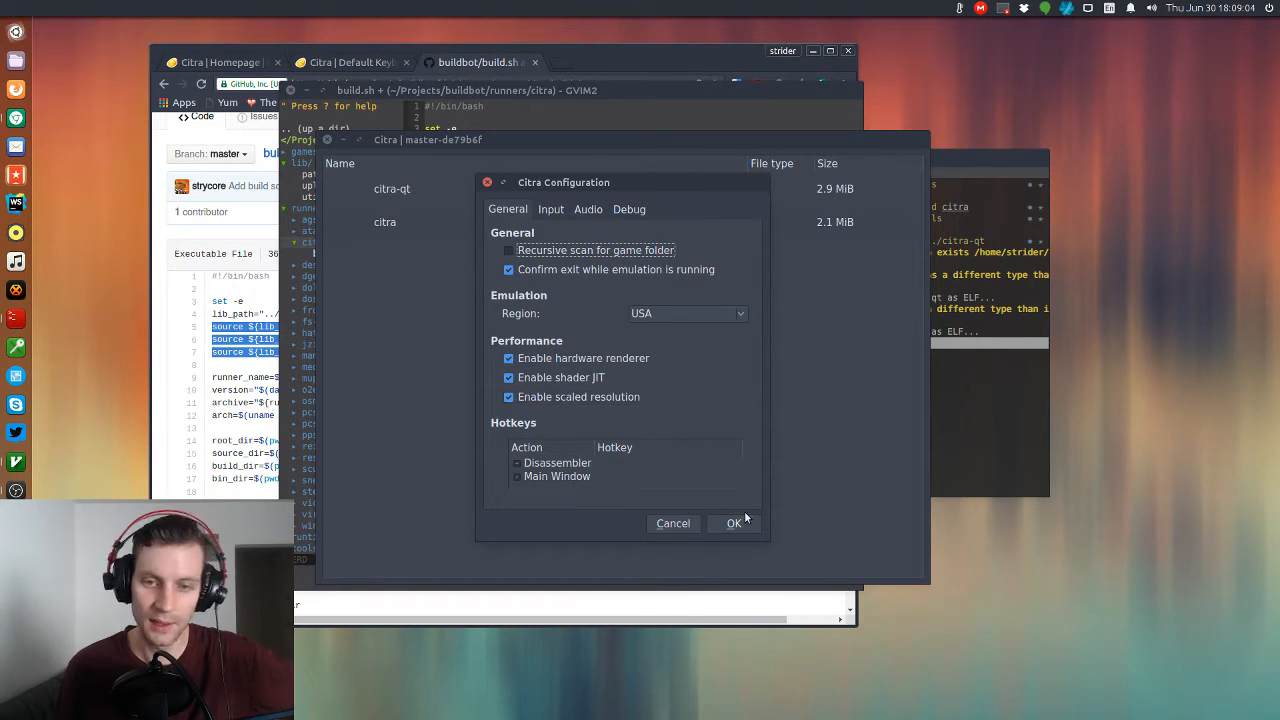
mouse_move(576, 370)
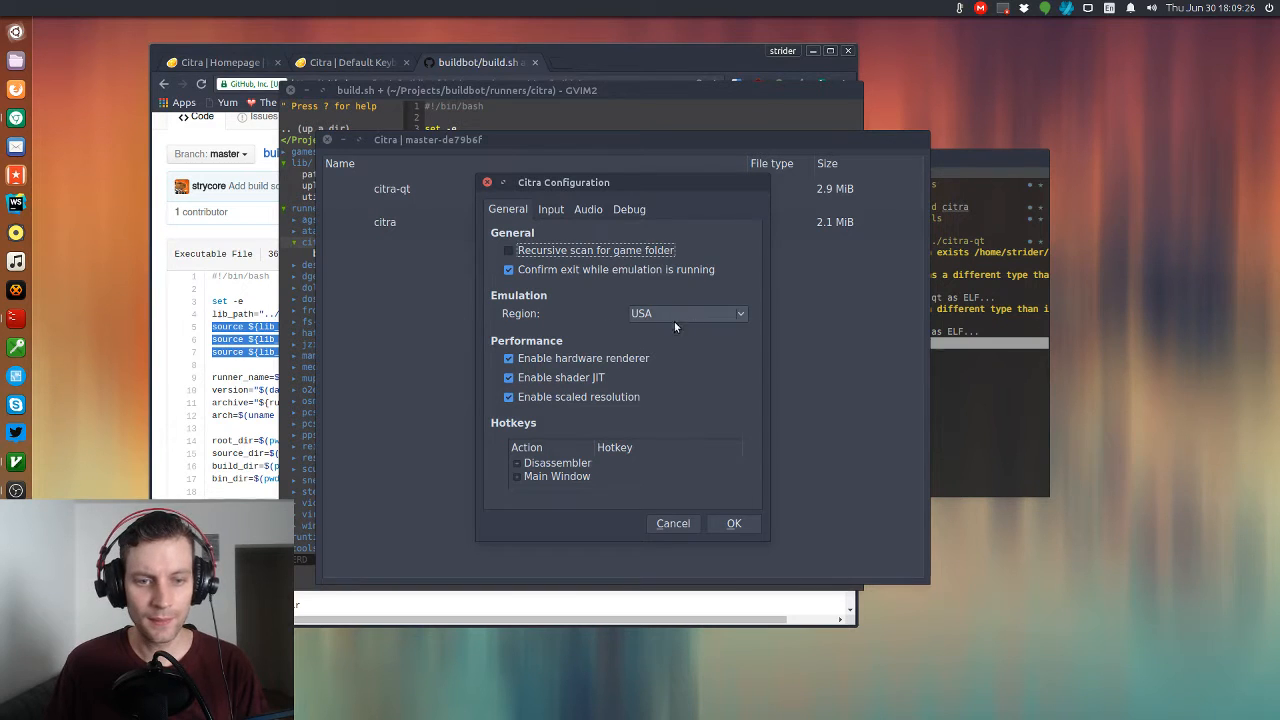
Keep USA as the console region and save the configuration.
left_click(686, 312)
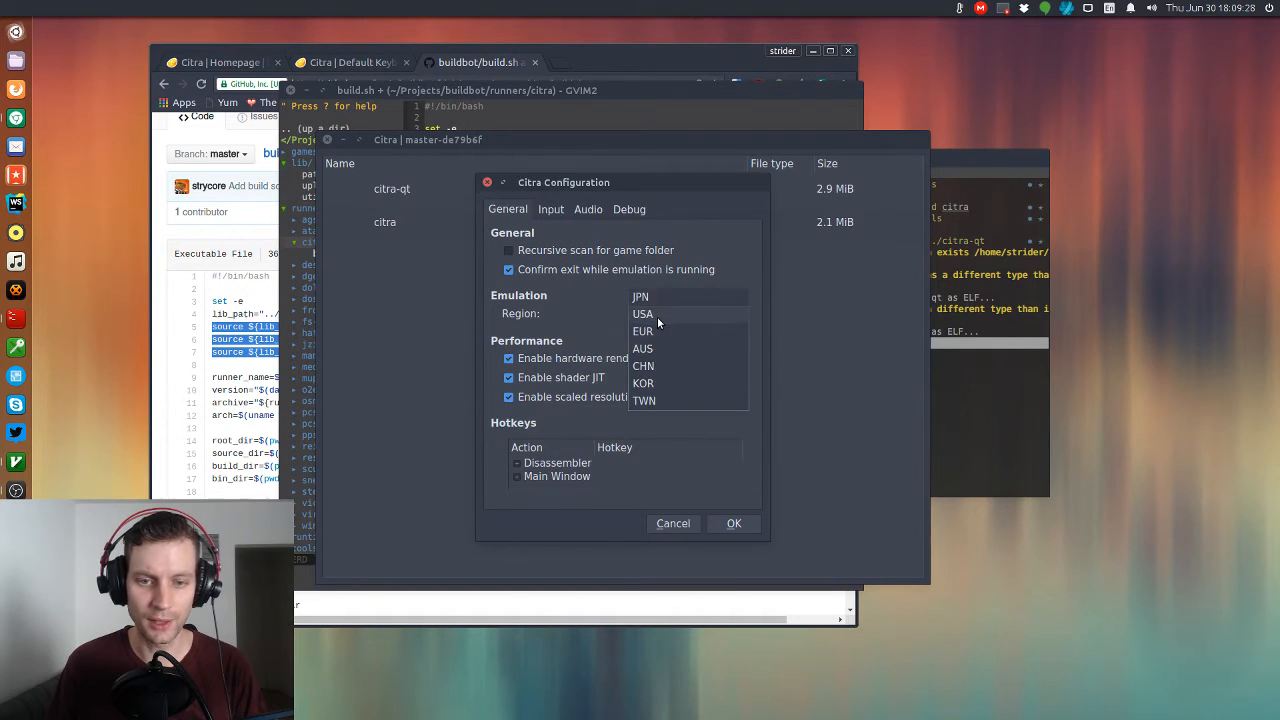
left_click(644, 312)
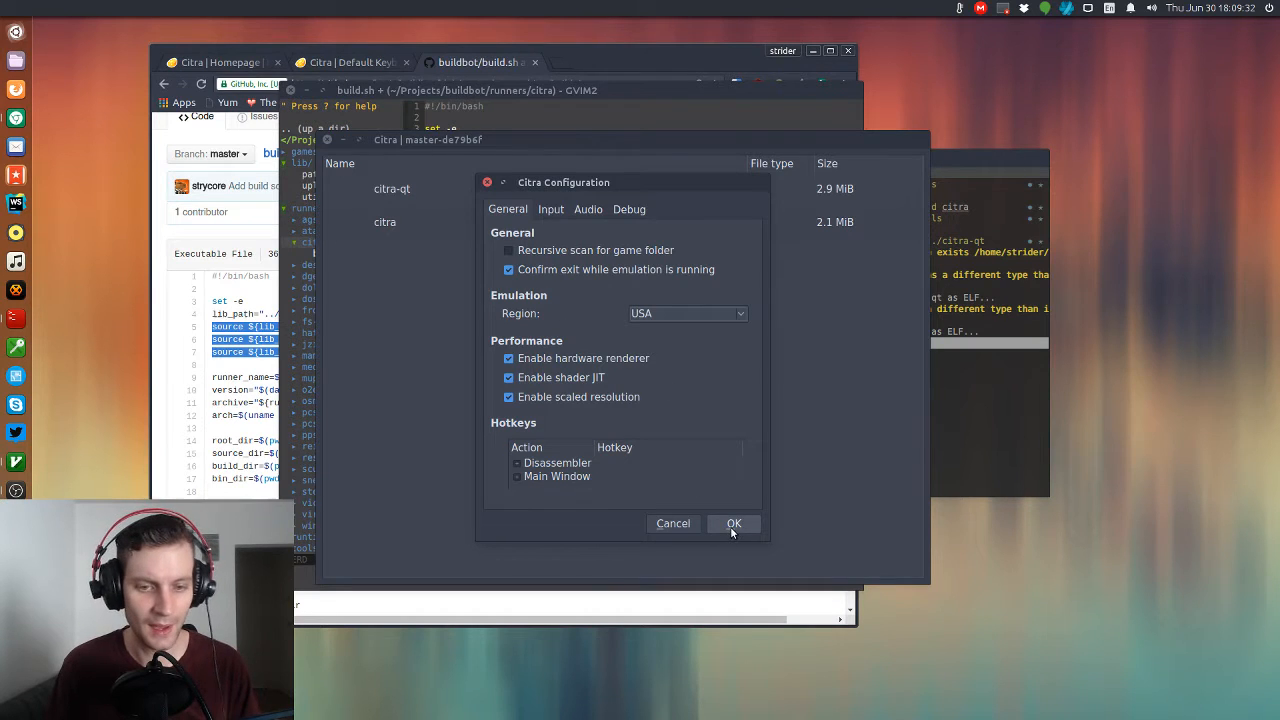
left_click(732, 524)
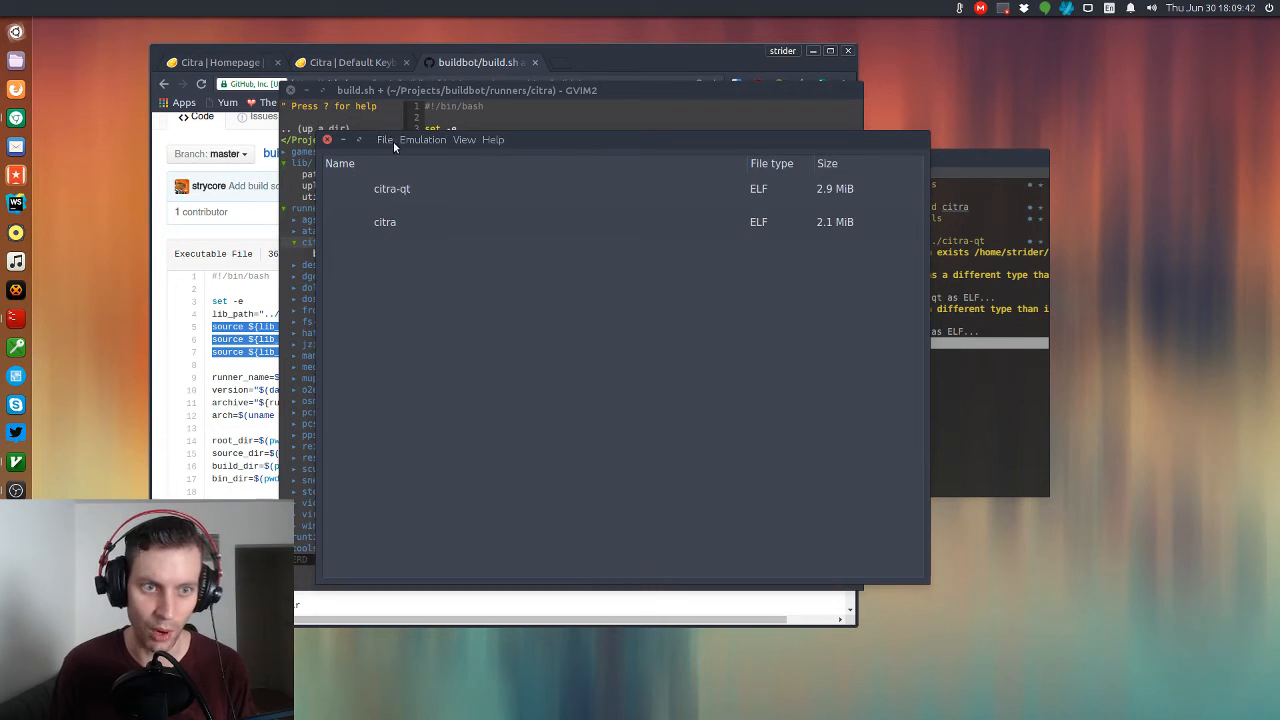
left_click(384, 140)
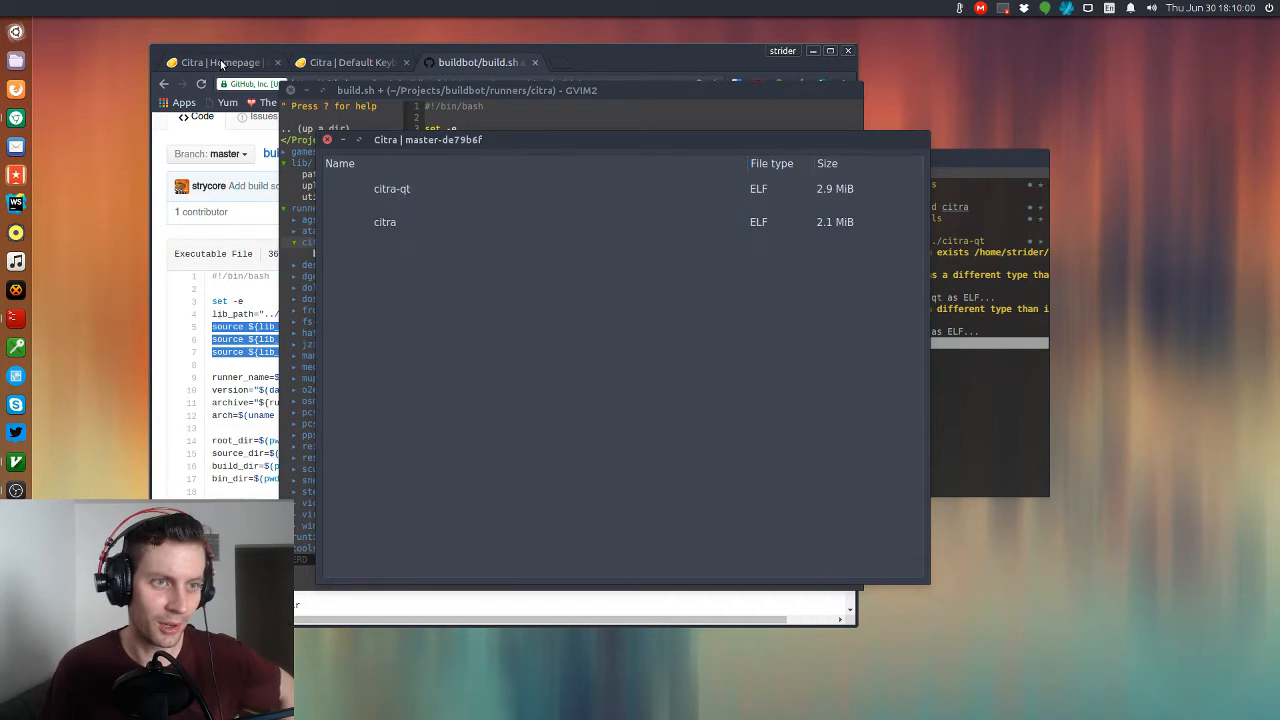
left_click(220, 62)
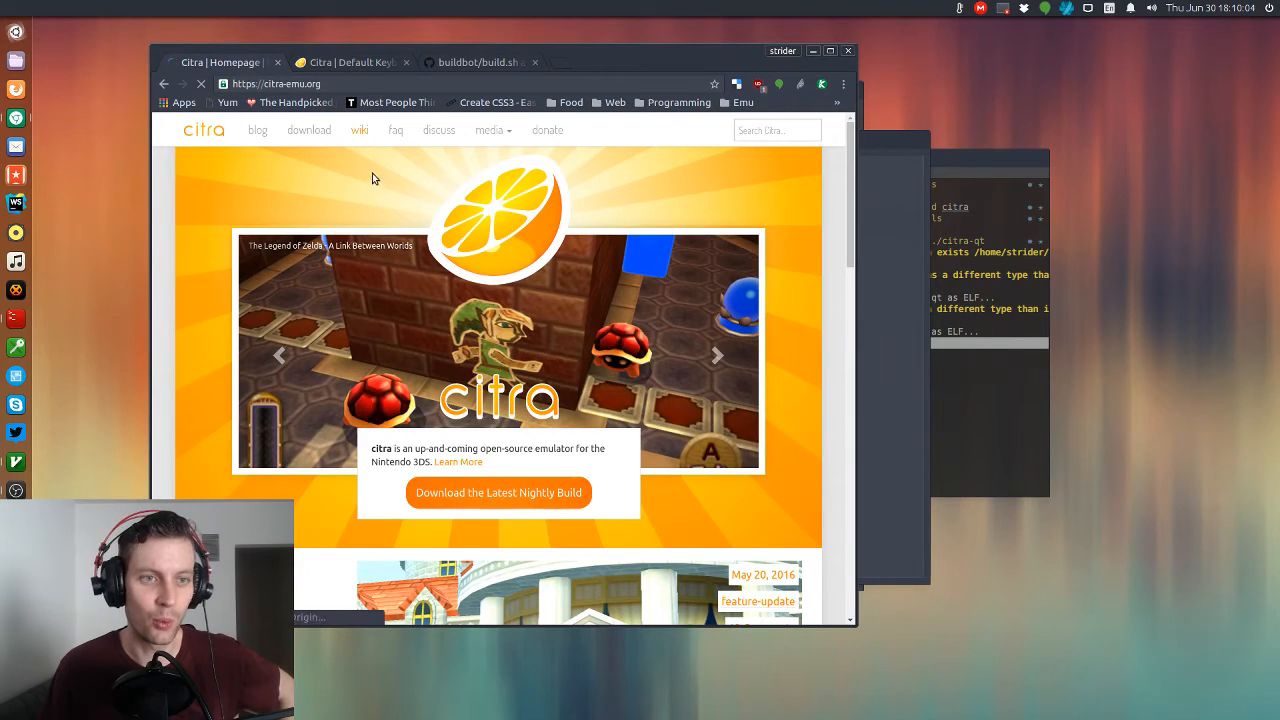
Read the Citra FAQ page, then move to the Default Keyboard Bindings wiki page.
left_click(360, 130)
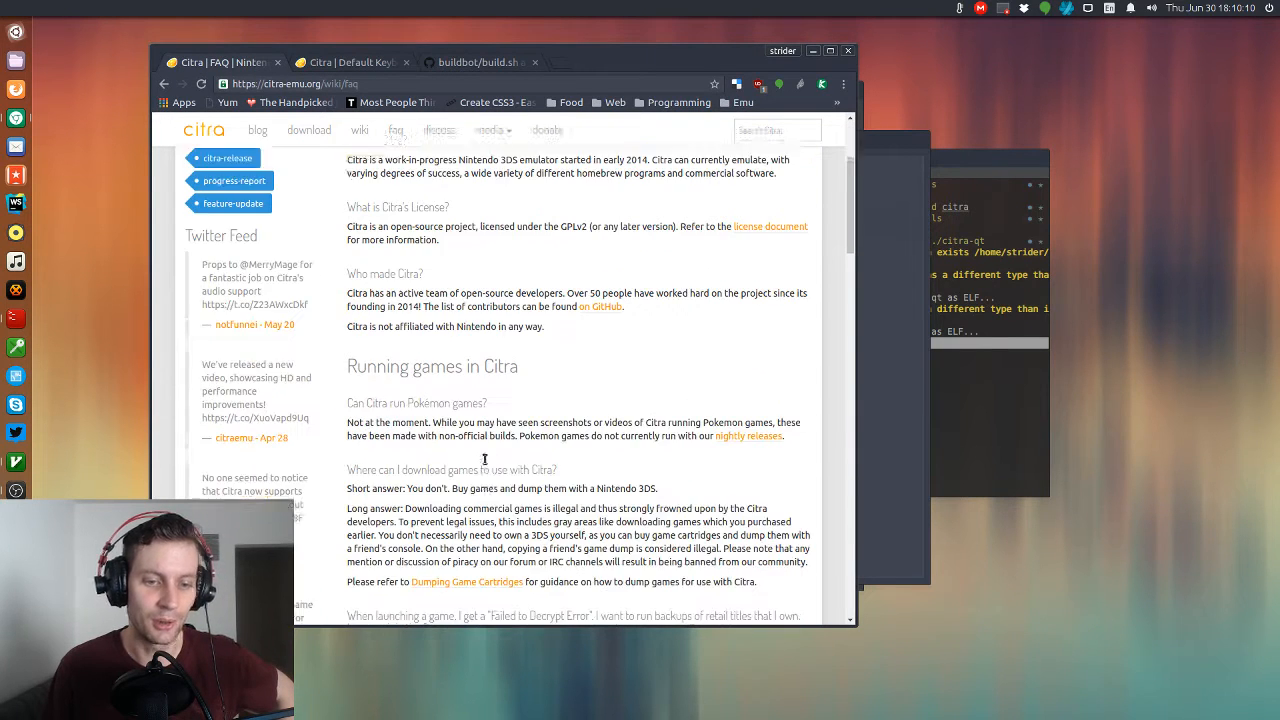
scroll("down", 3)
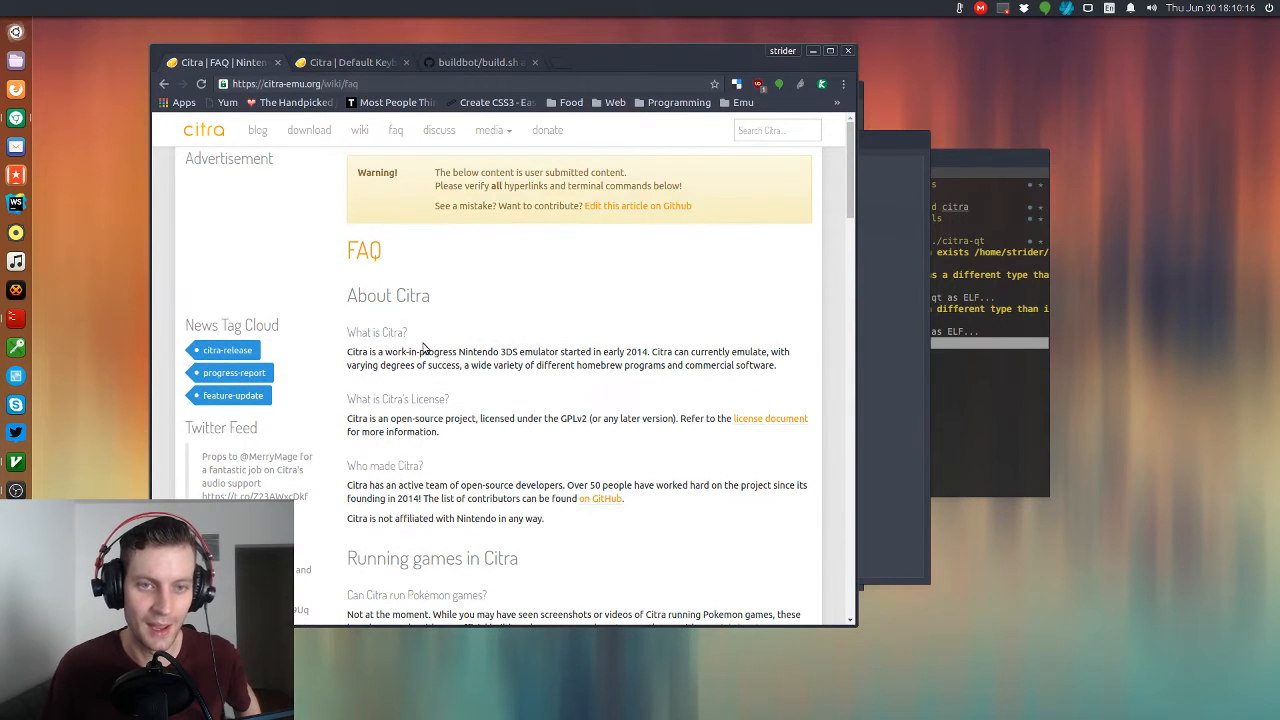
left_click(350, 62)
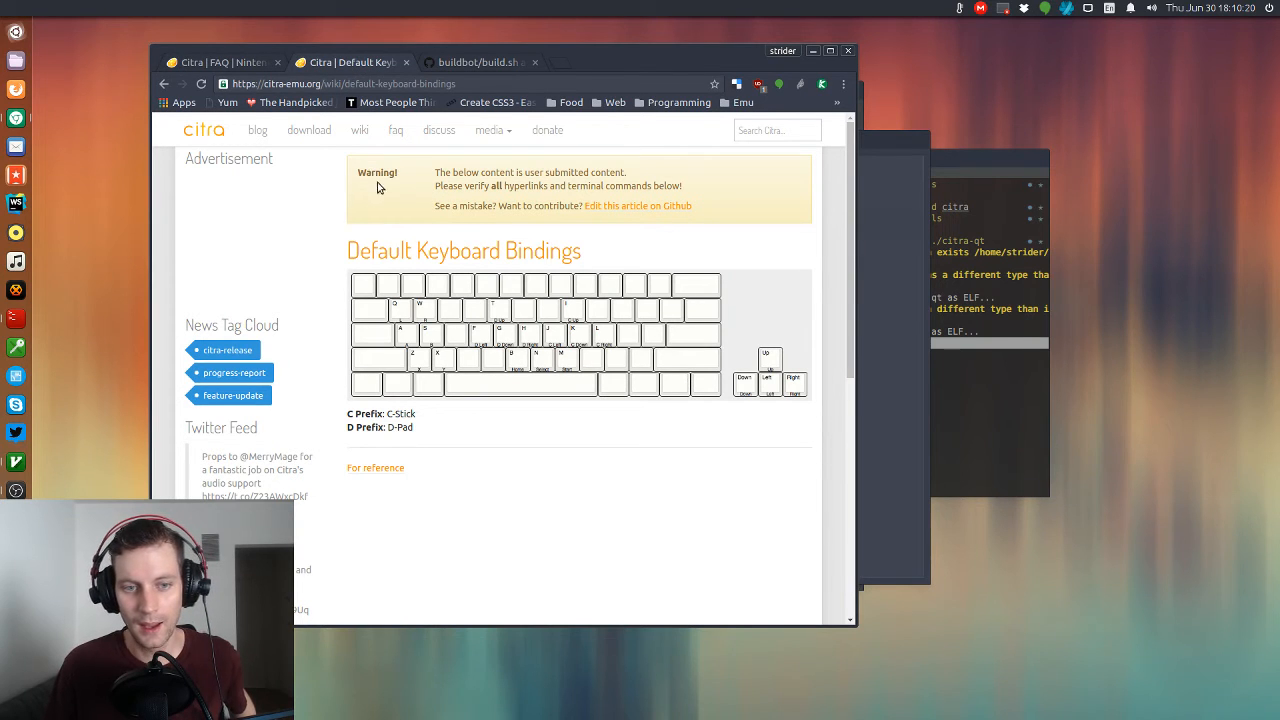
mouse_move(468, 328)
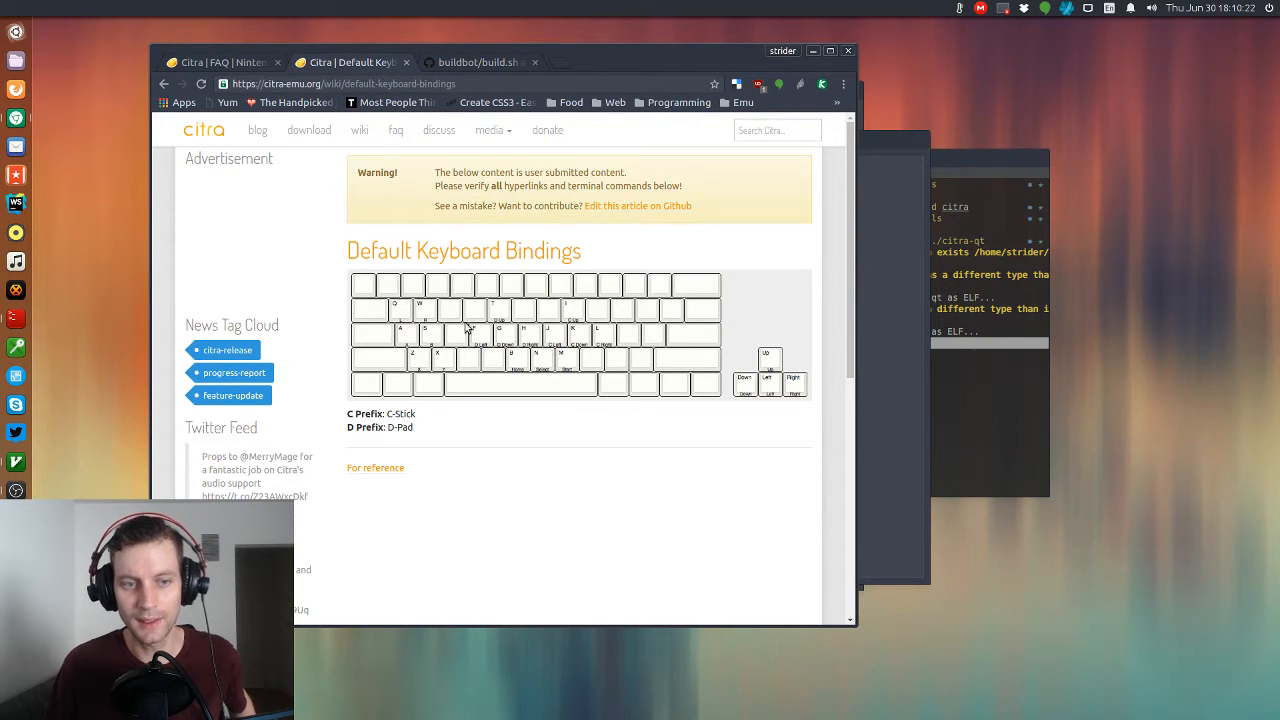
mouse_move(398, 324)
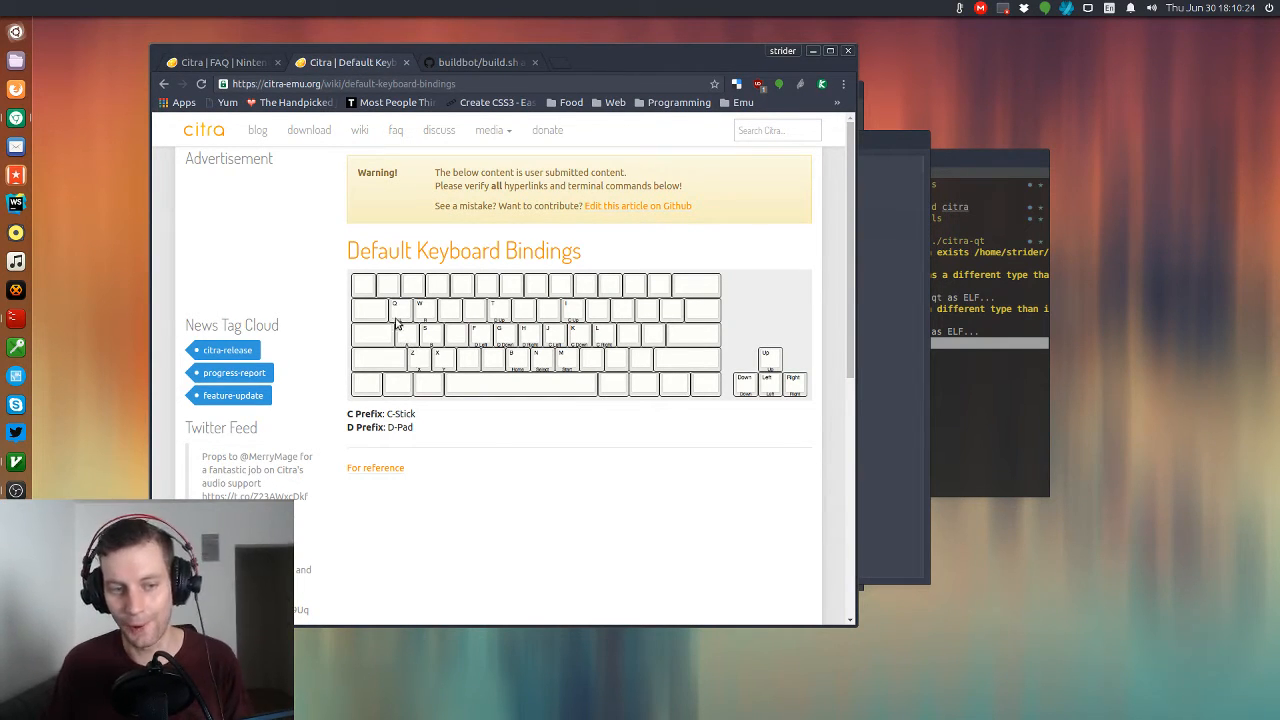
mouse_move(420, 378)
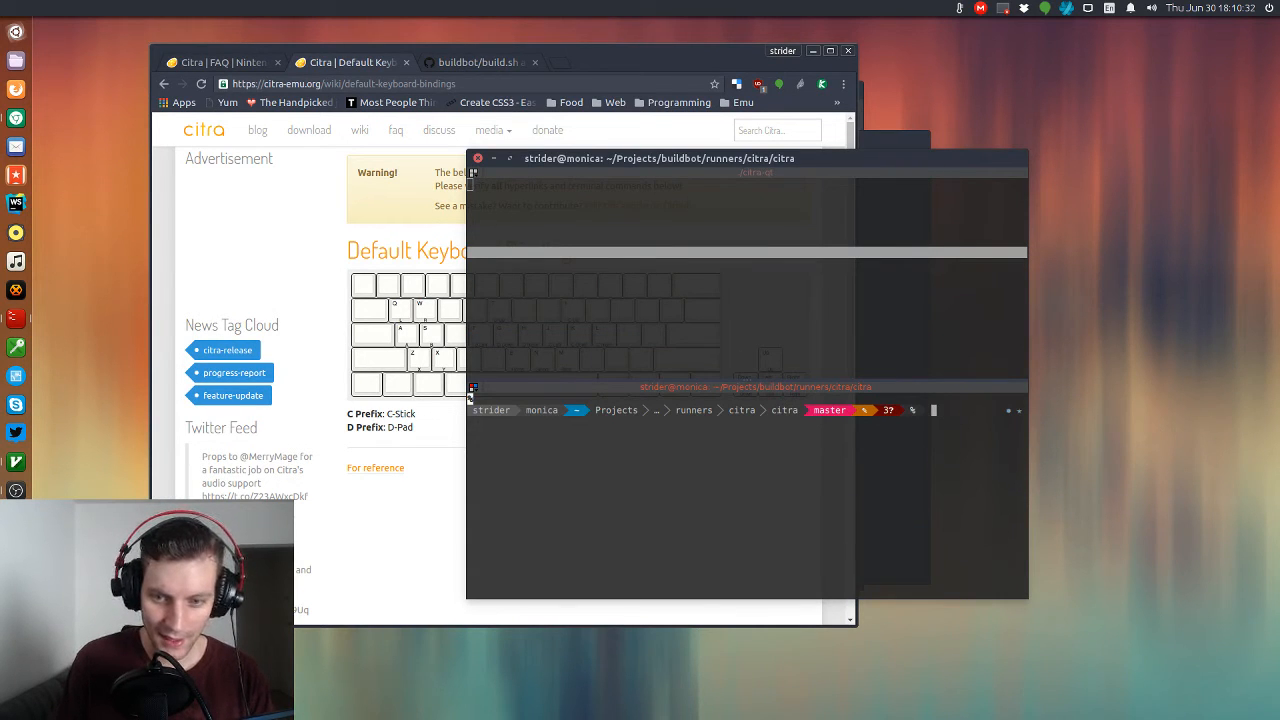
Change into ~/.config/citra-emu/, list its ini files and start gvim.
type("cd ~/.")
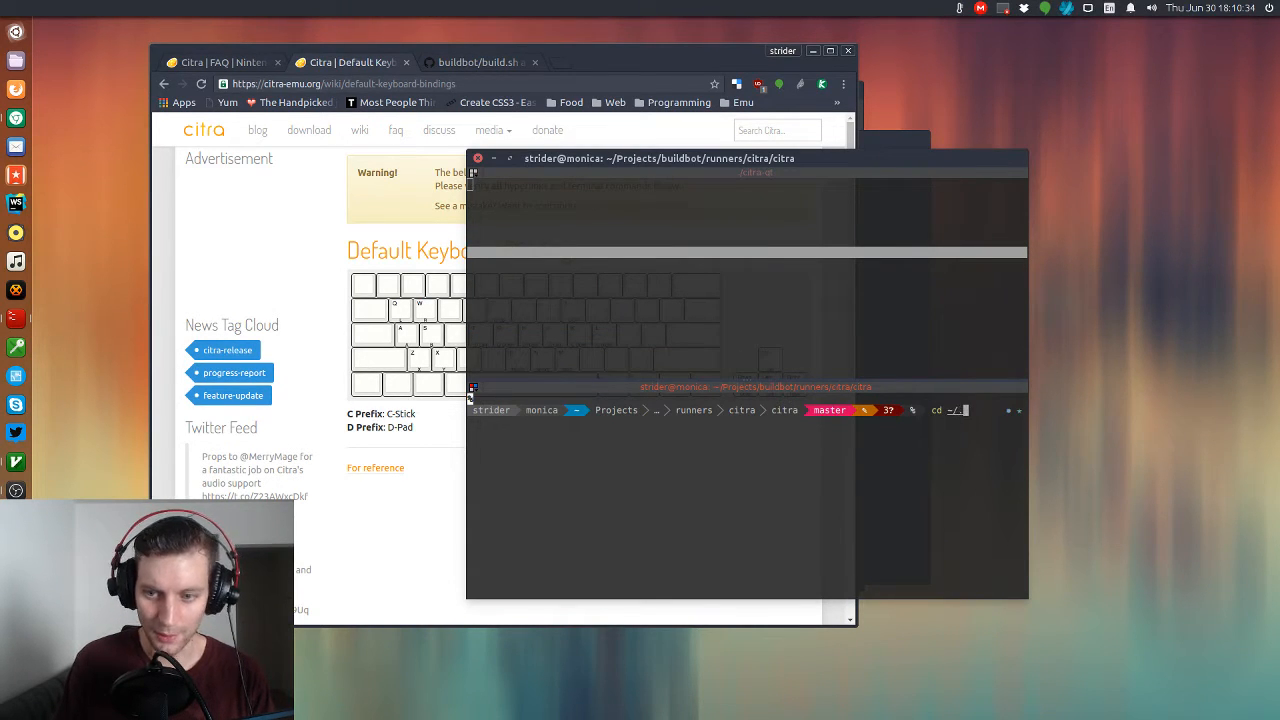
type("config/")
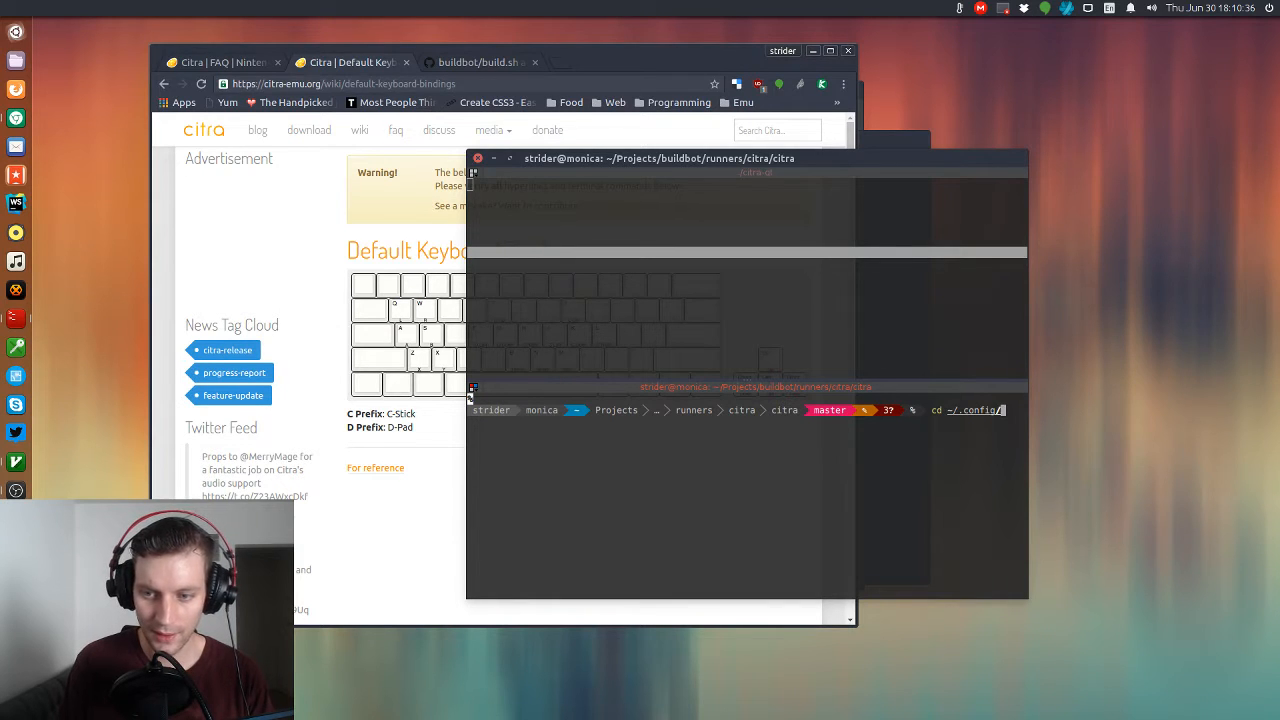
type("citra-emu/")
type("ls")
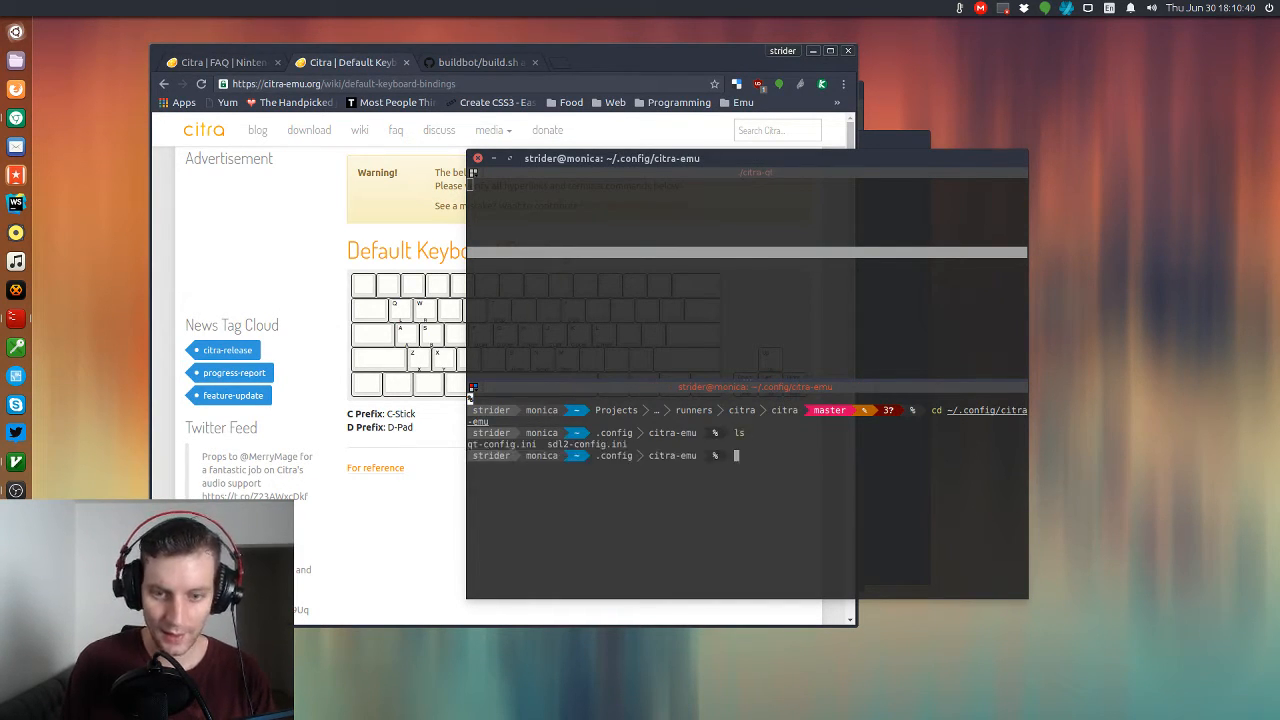
type("gvim")
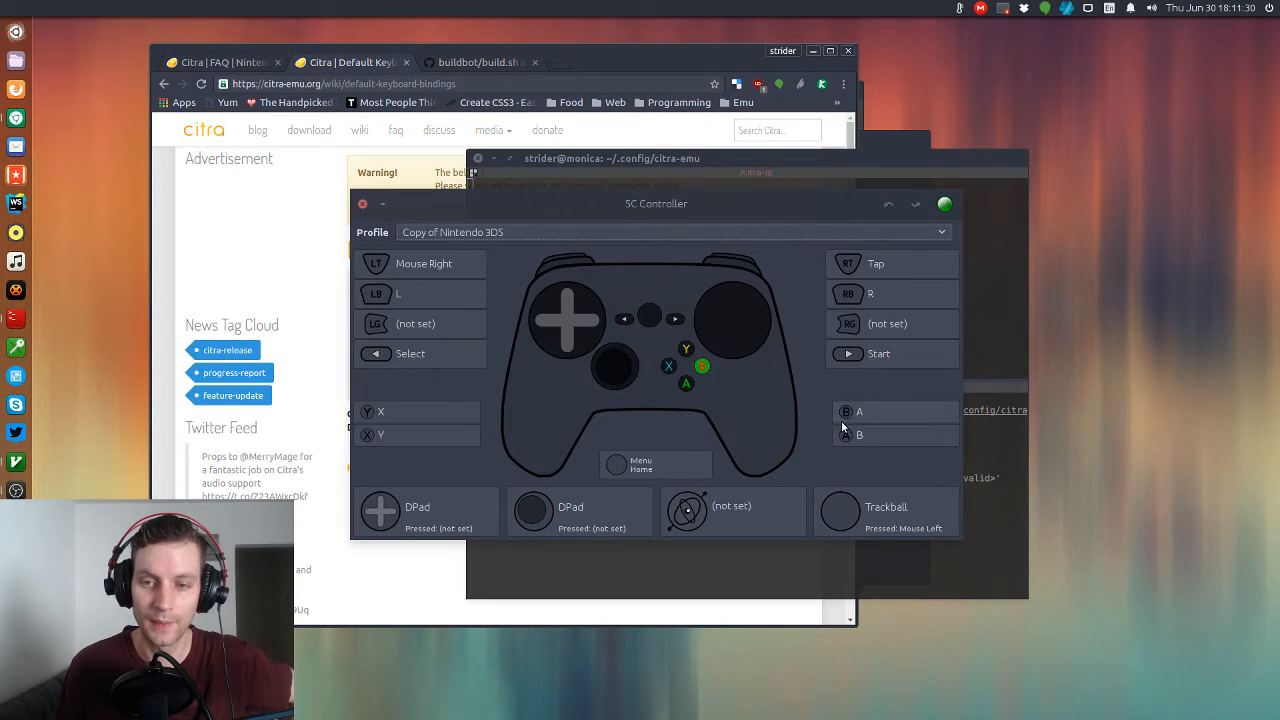
mouse_move(864, 396)
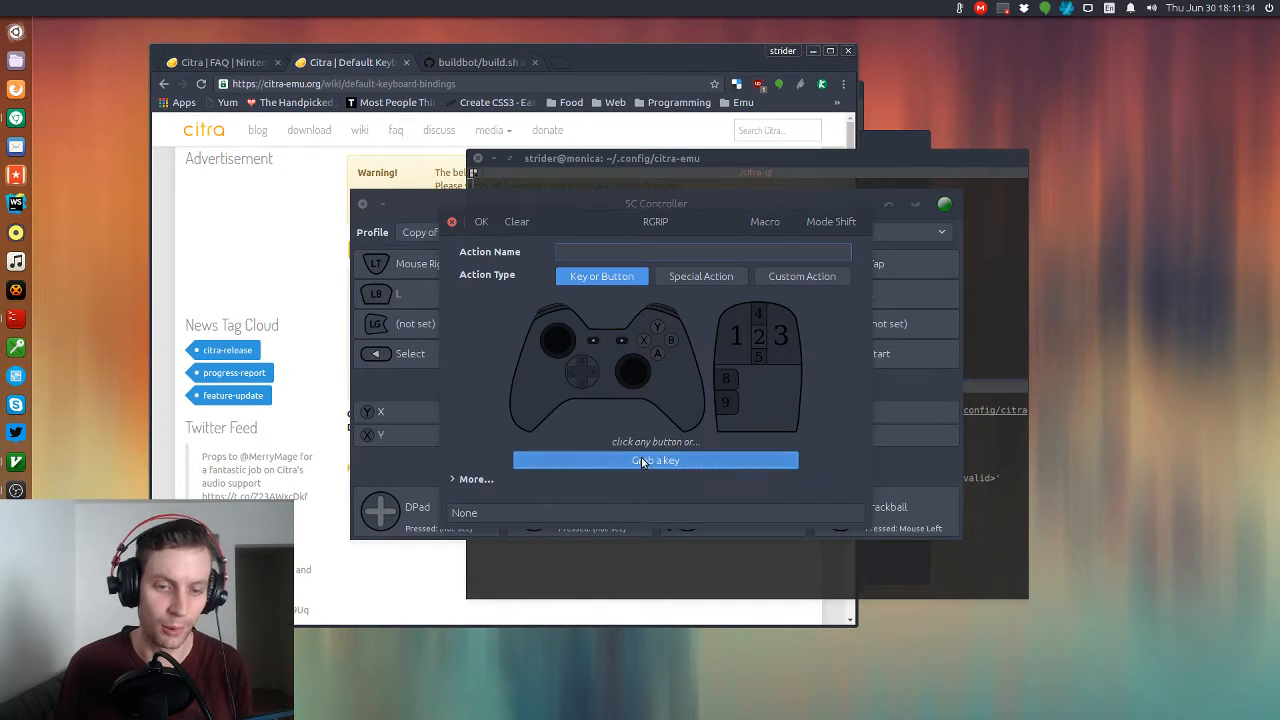
Bind the T key to the unset button in the Copy of Nintendo 3DS profile.
key("t")
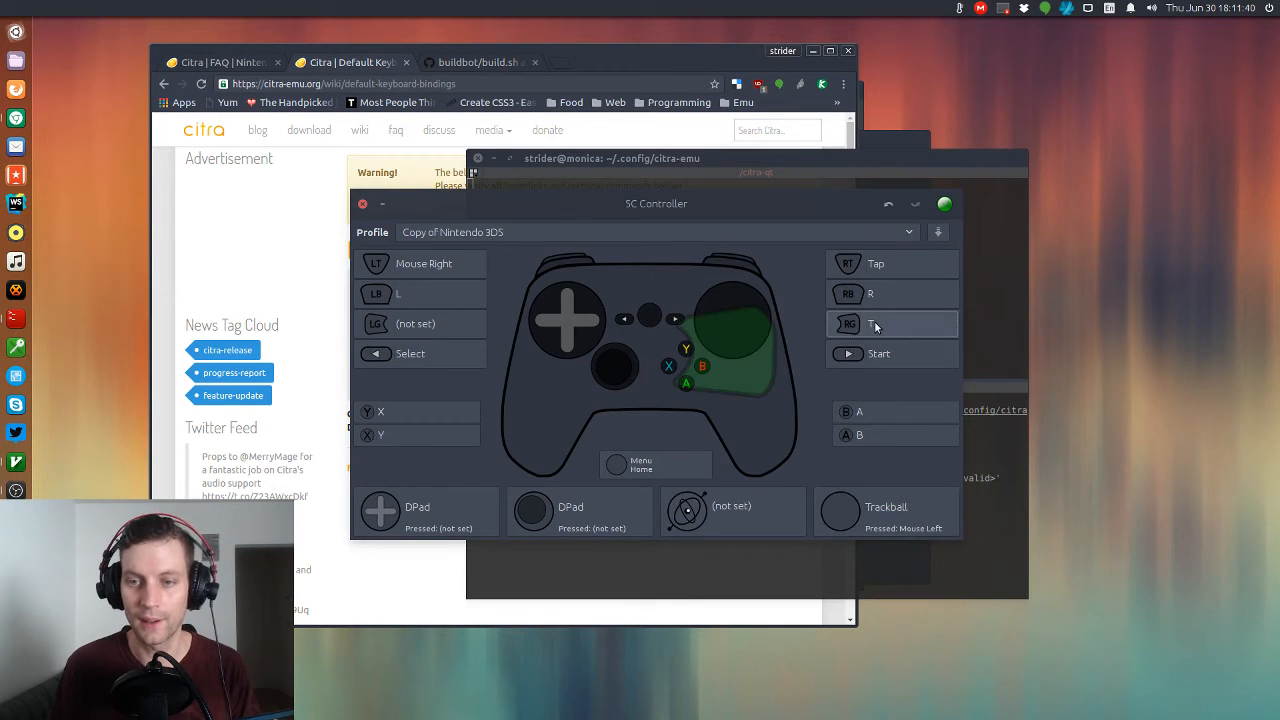
mouse_move(938, 232)
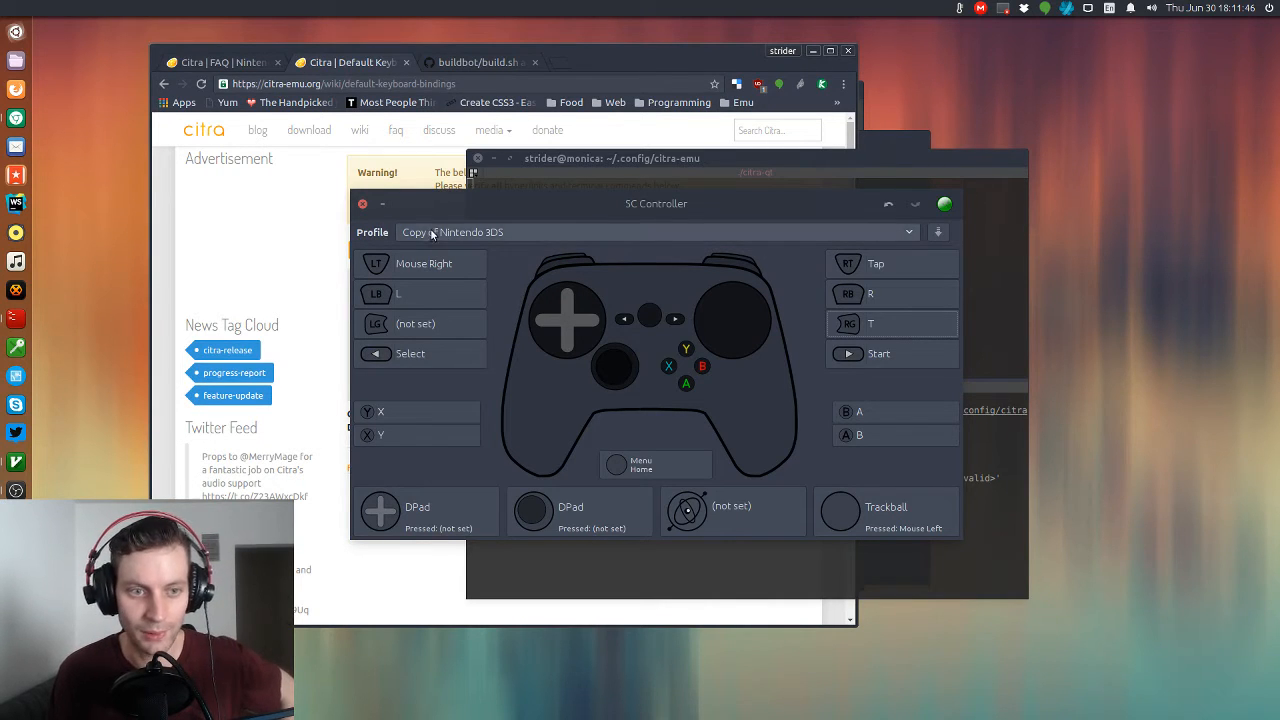
mouse_move(850, 236)
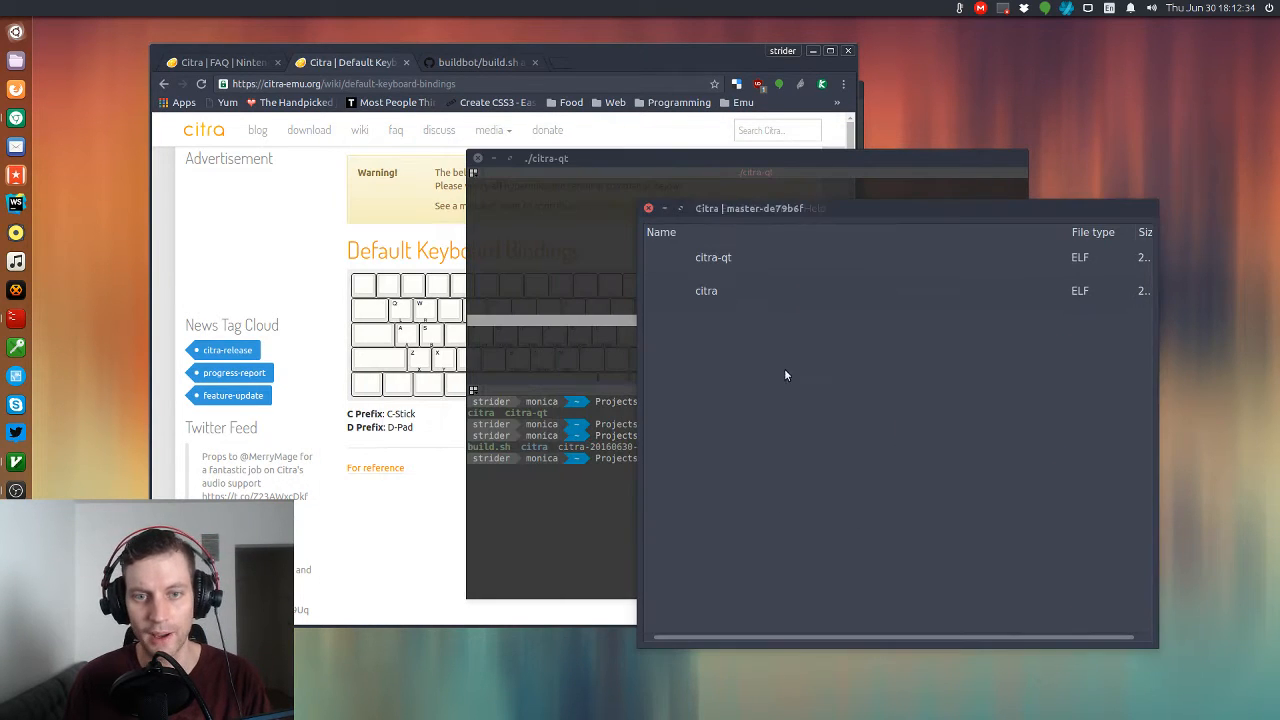
Launch Mario Kart 7 to its title screen, then bring up the Recent Files list.
left_click(706, 208)
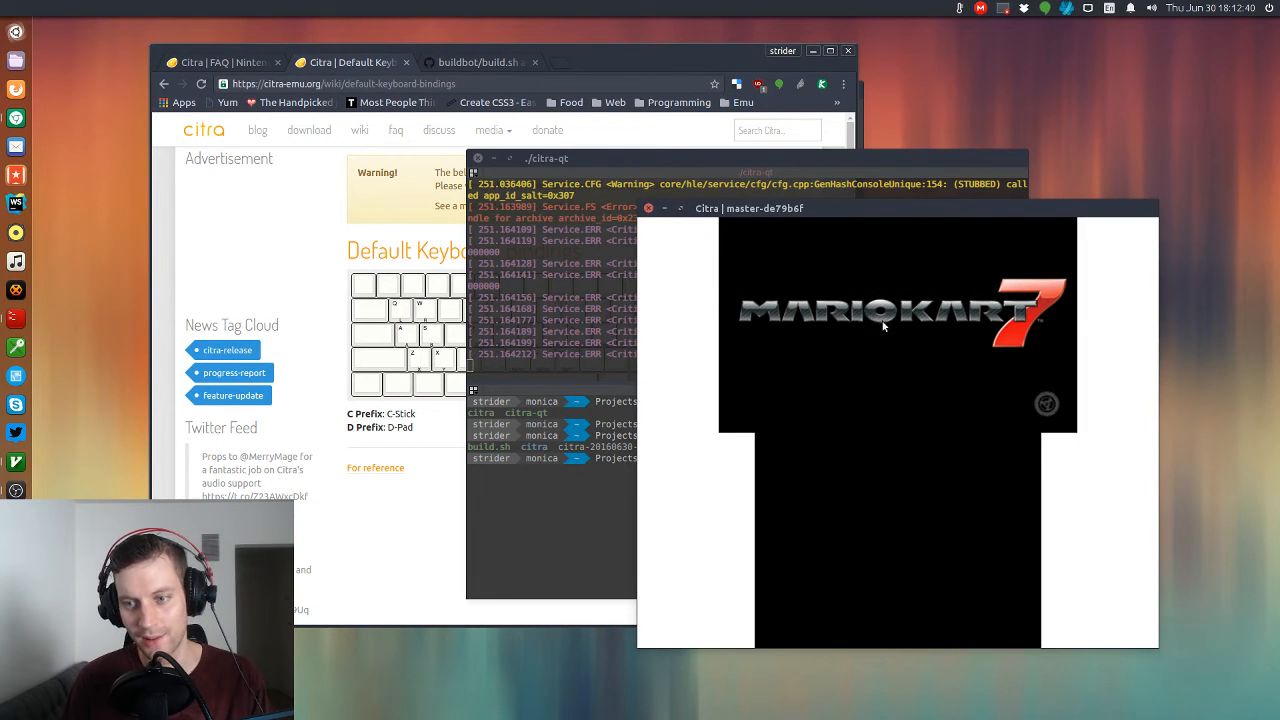
mouse_move(900, 380)
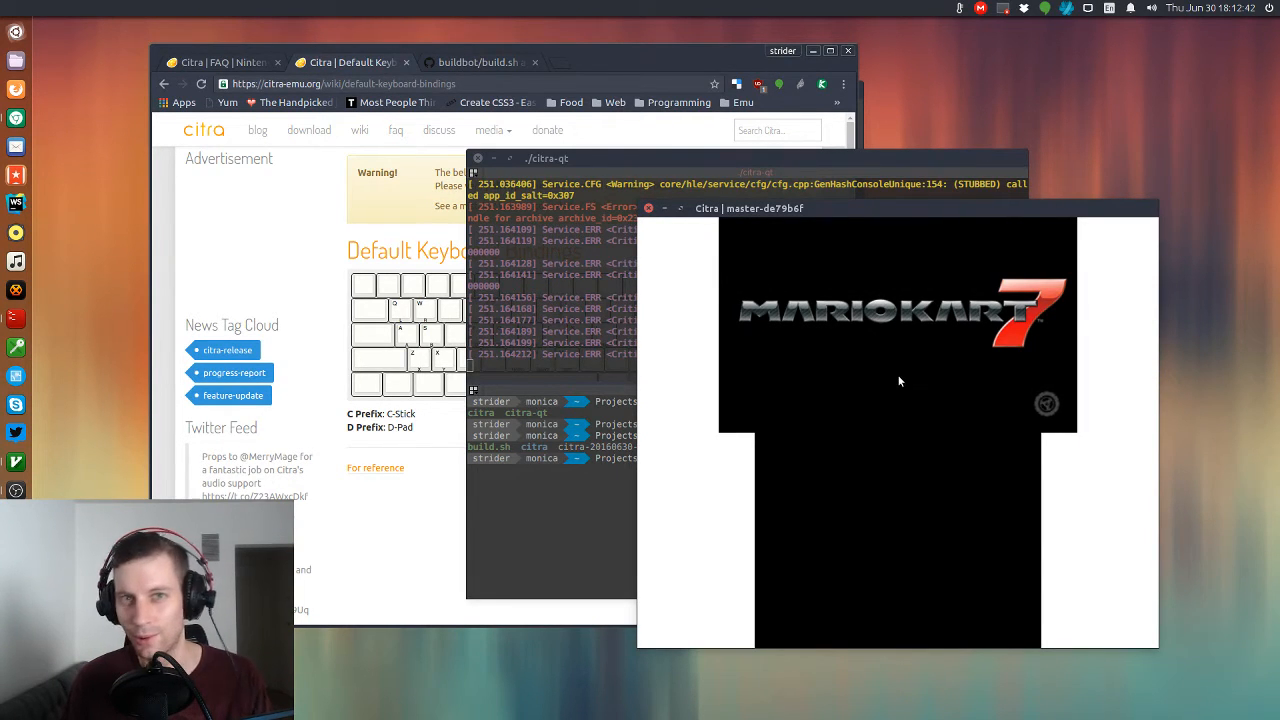
mouse_move(1056, 418)
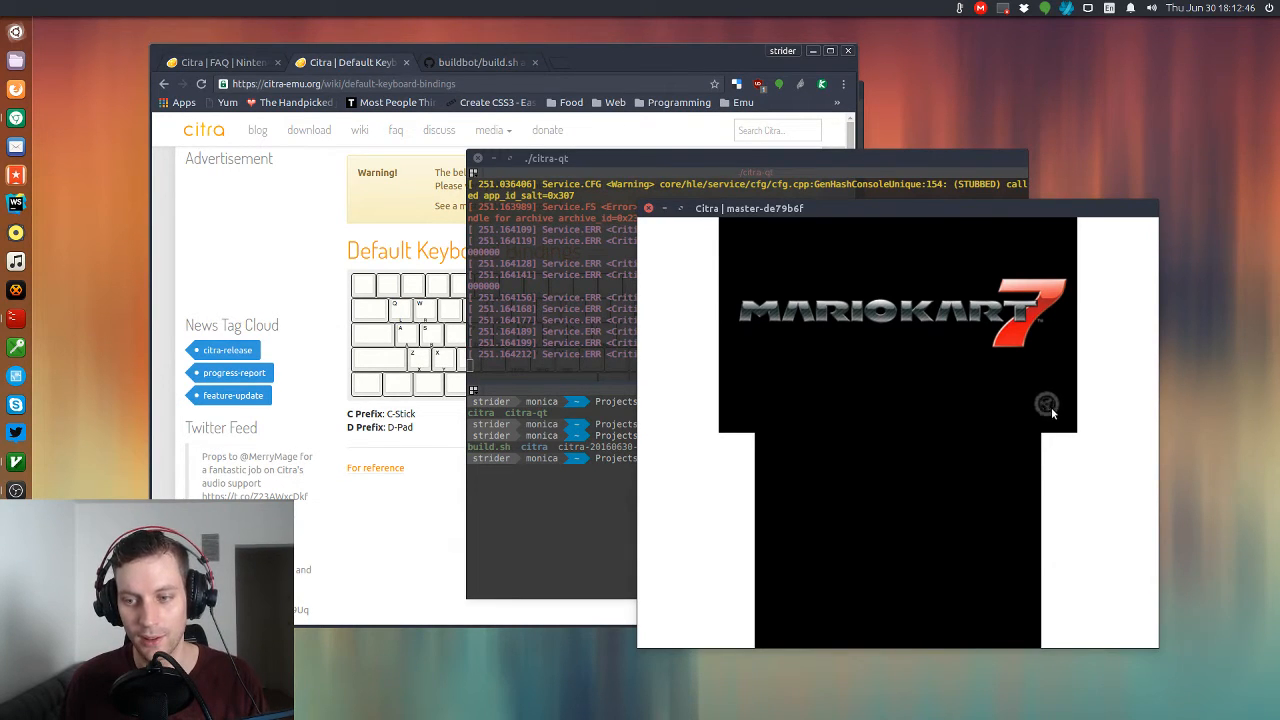
left_click(708, 208)
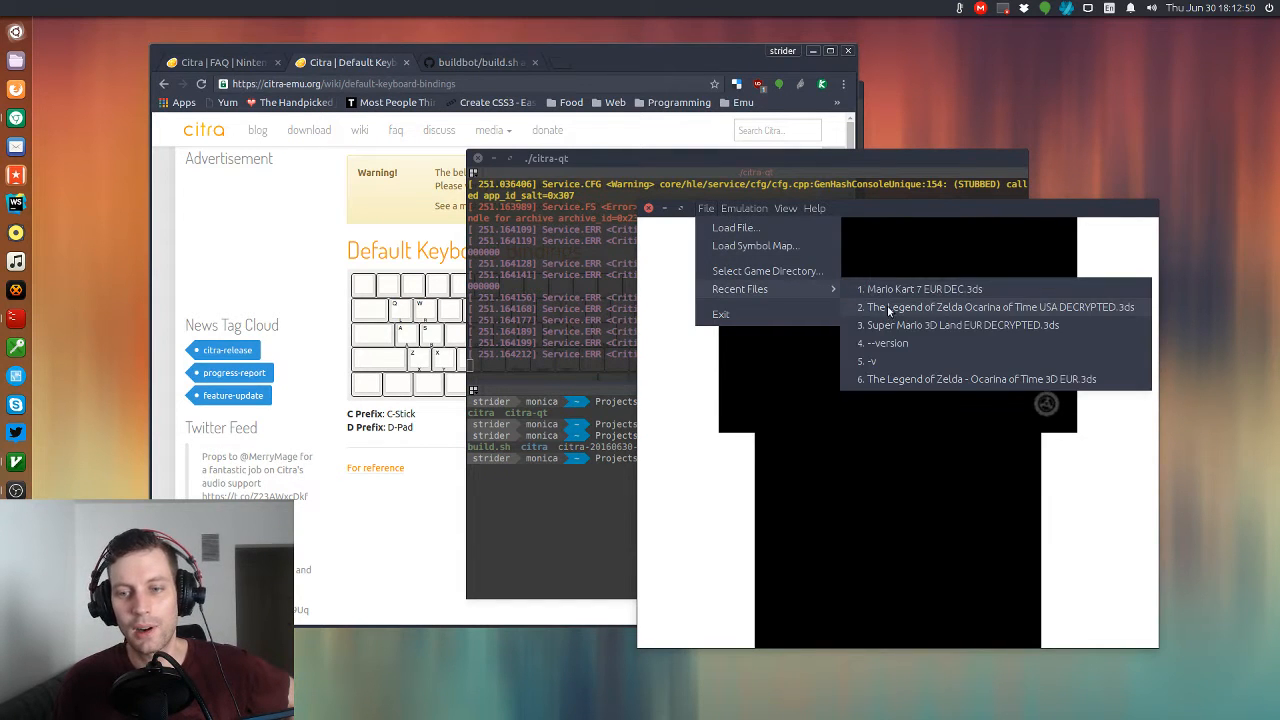
Load Super Mario 3D Land from recent games, decline StreetPass and dismiss its notices.
left_click(994, 308)
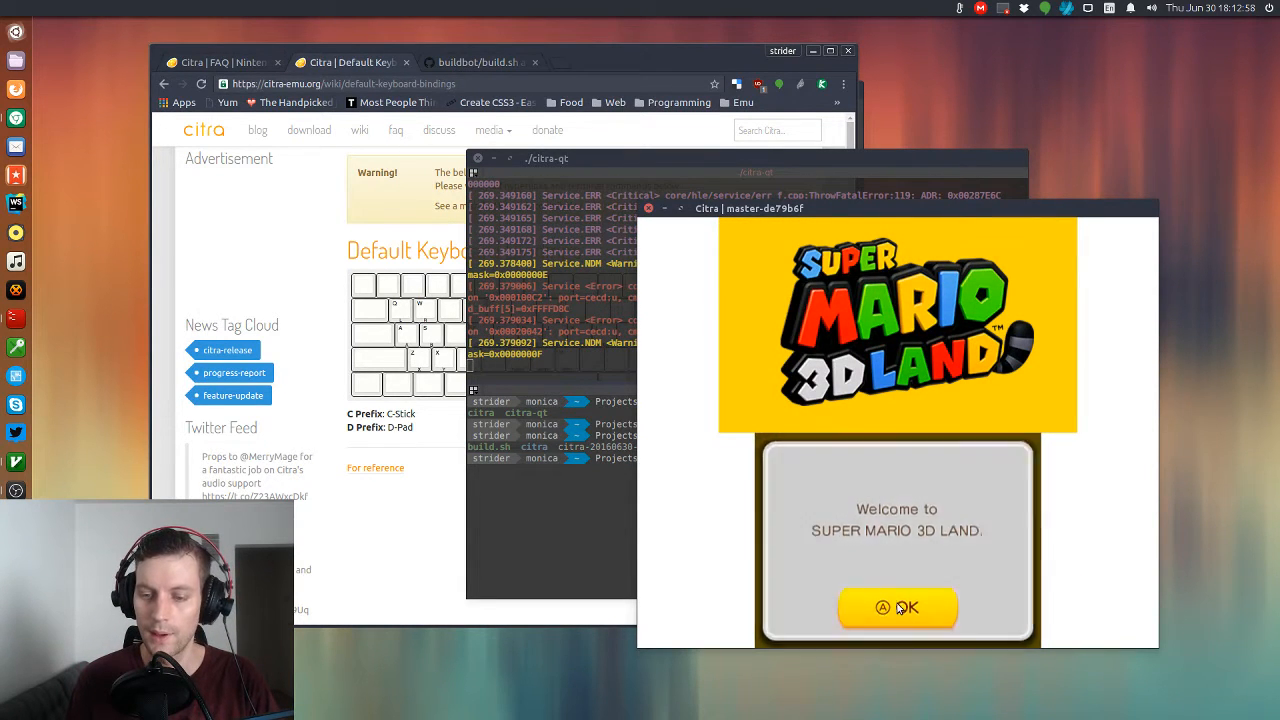
left_click(896, 608)
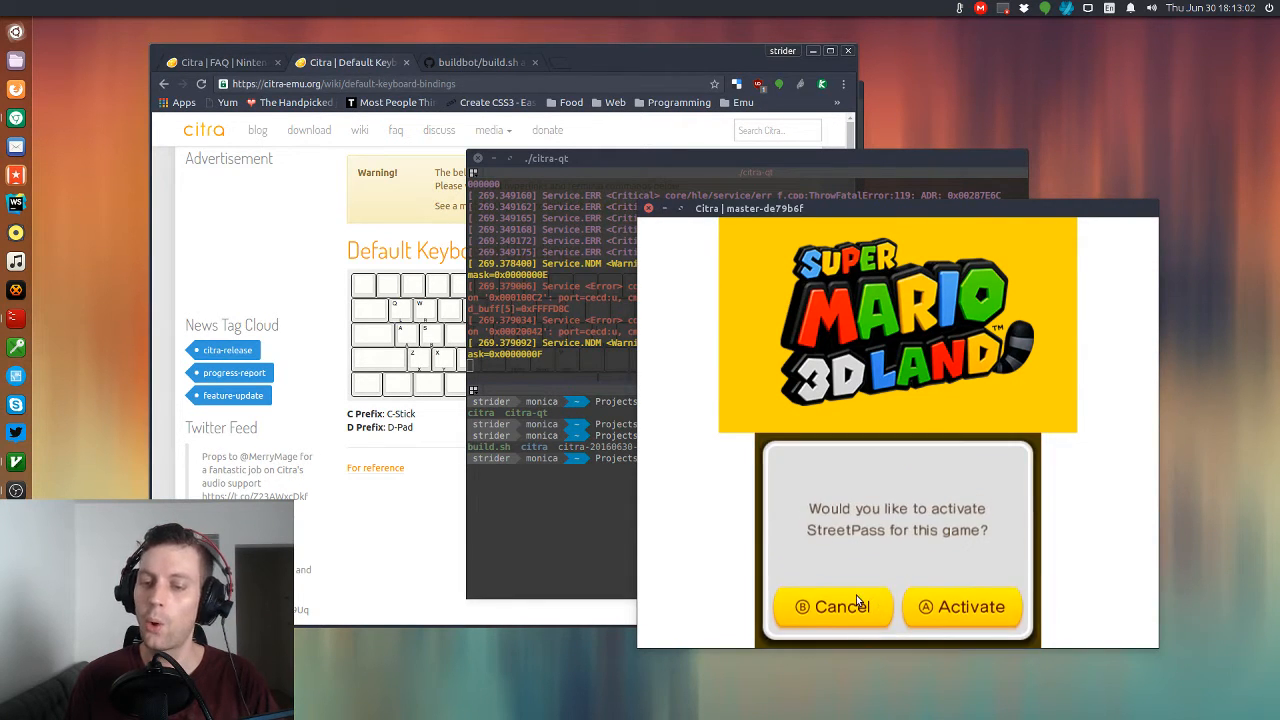
left_click(832, 606)
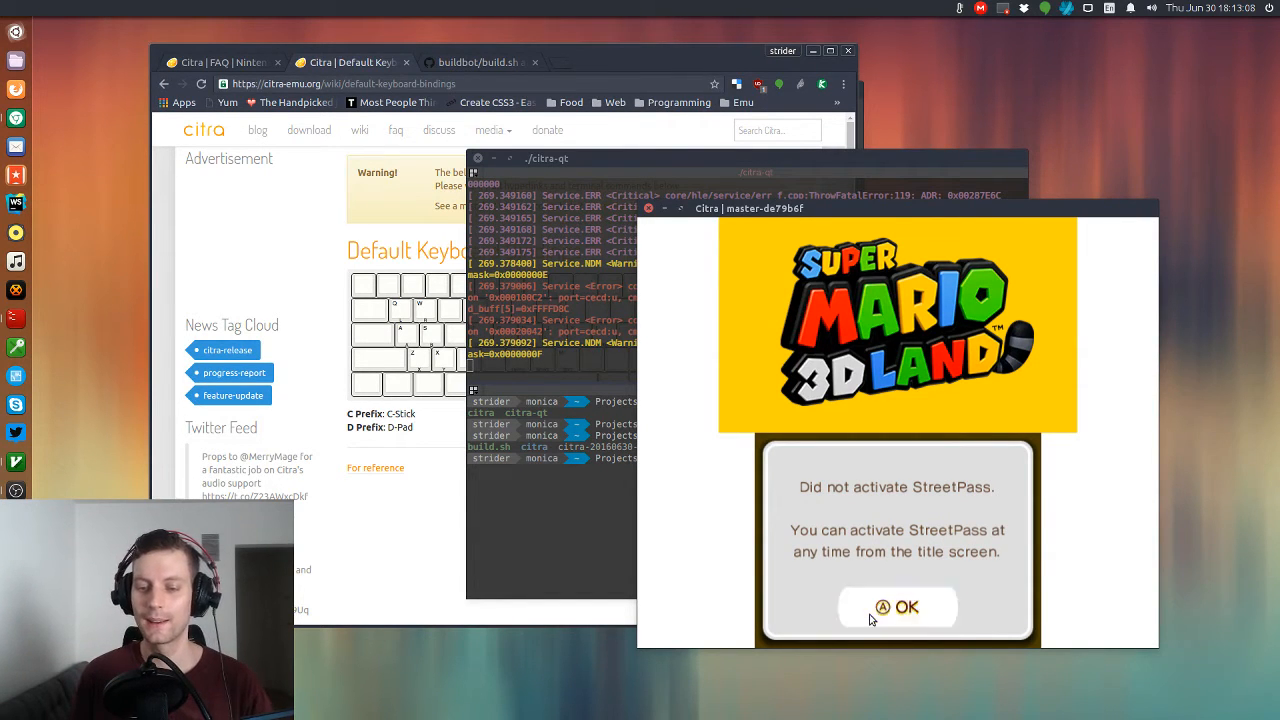
left_click(896, 608)
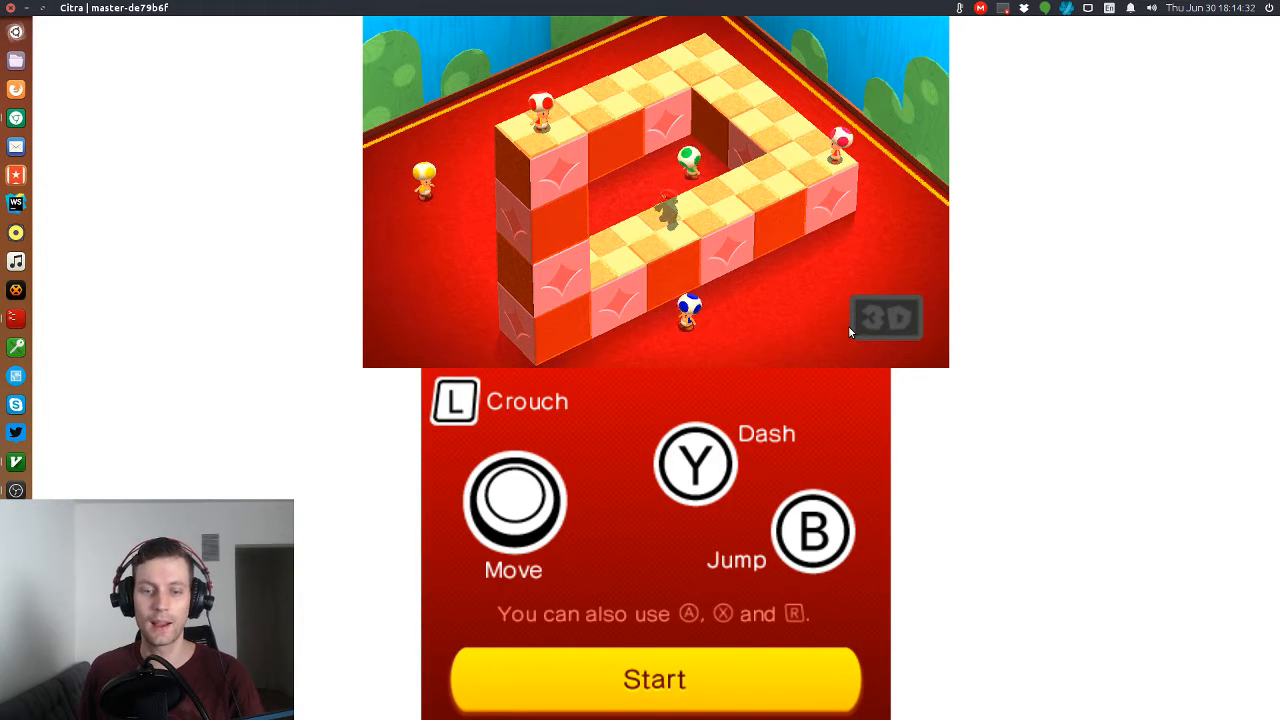
mouse_move(304, 402)
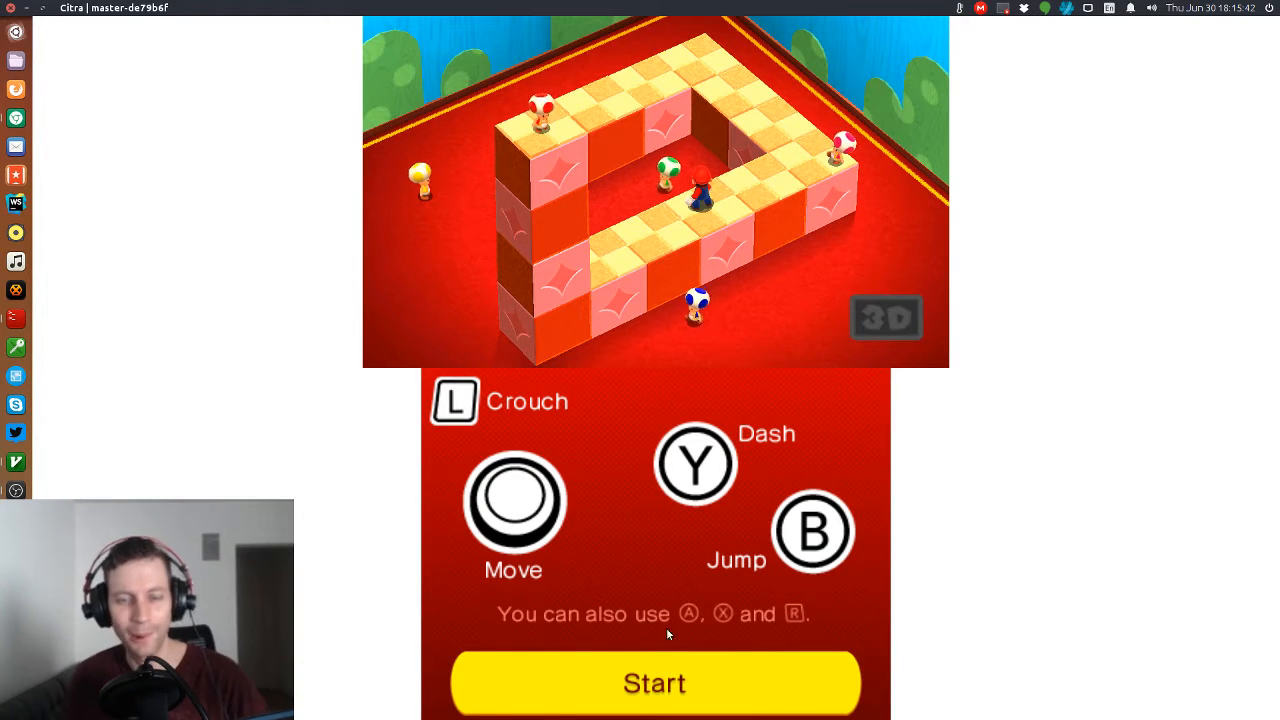
Load The Legend of Zelda Ocarina of Time USA DECRYPTED.3ds from Recent Files.
left_click(64, 8)
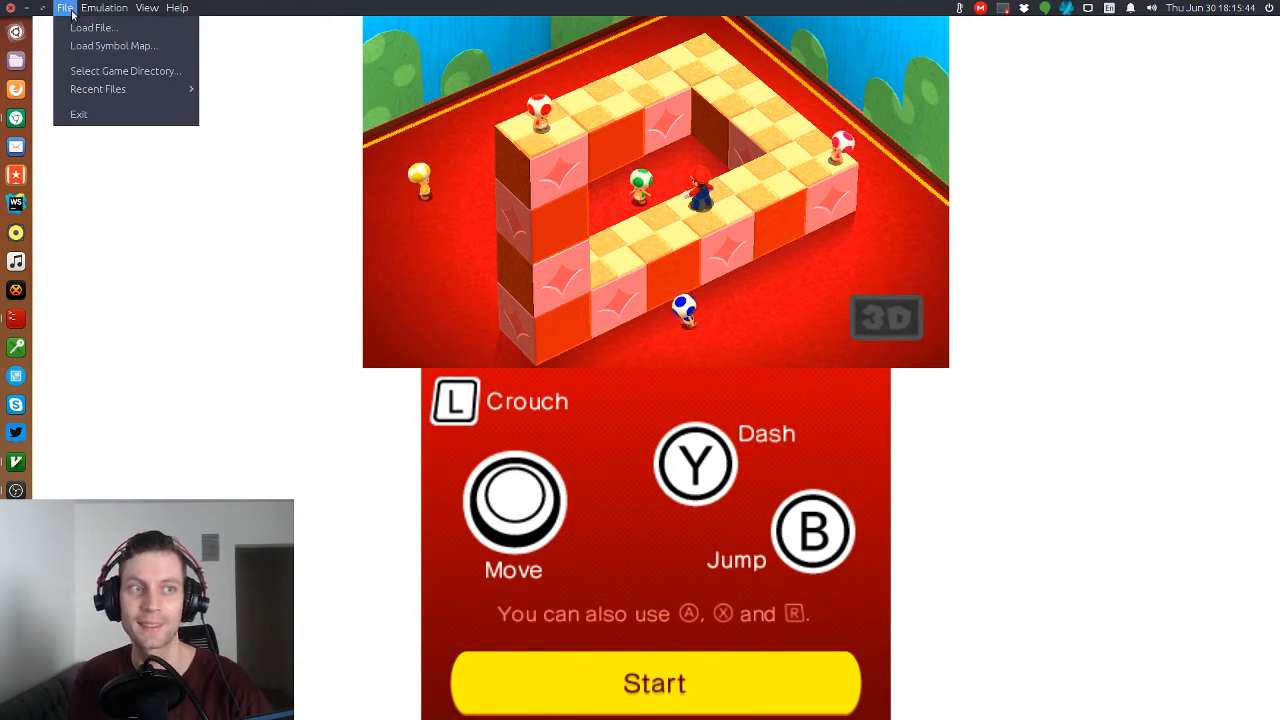
left_click(96, 88)
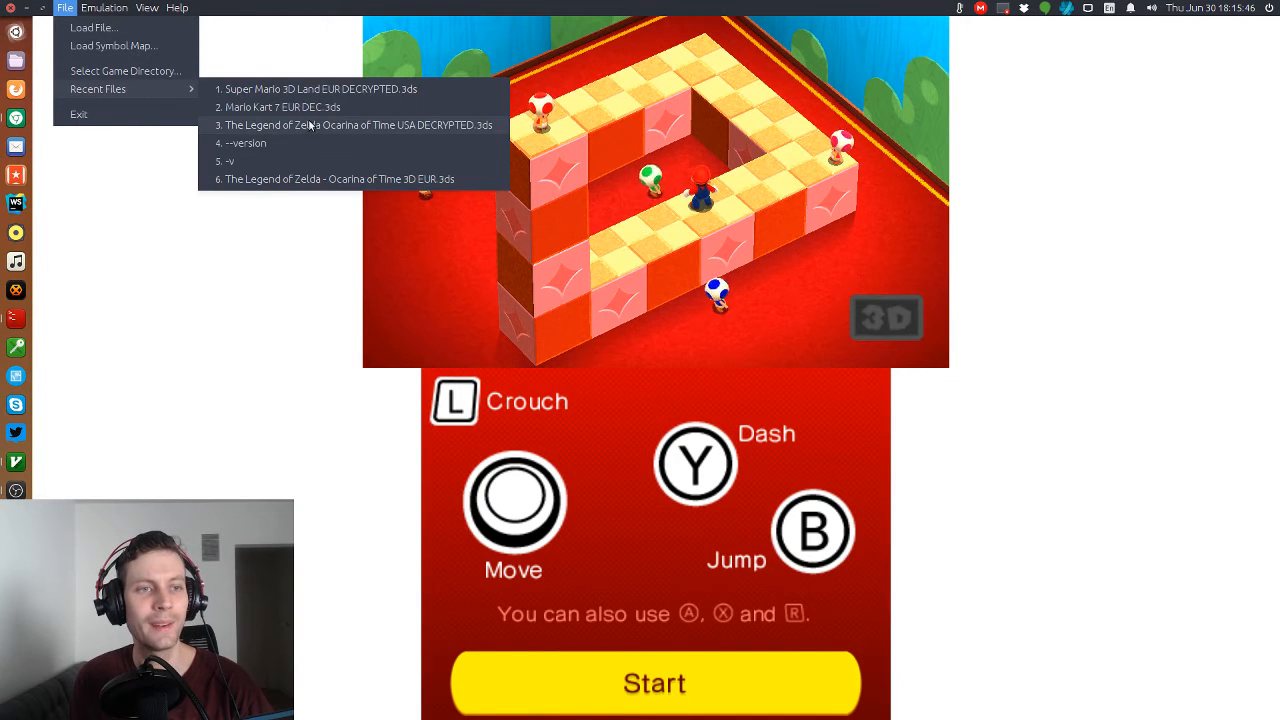
left_click(356, 124)
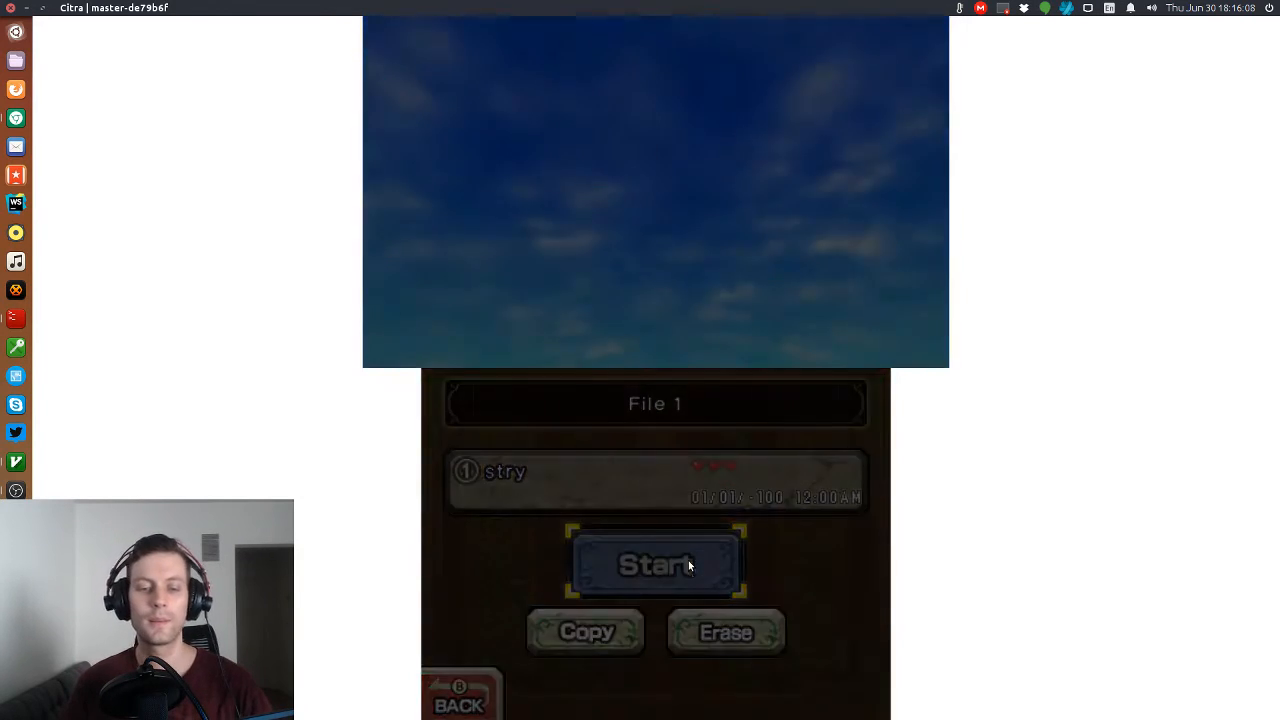
Start Ocarina of Time from save File 1 and play into the Deku Tree vines.
left_click(656, 564)
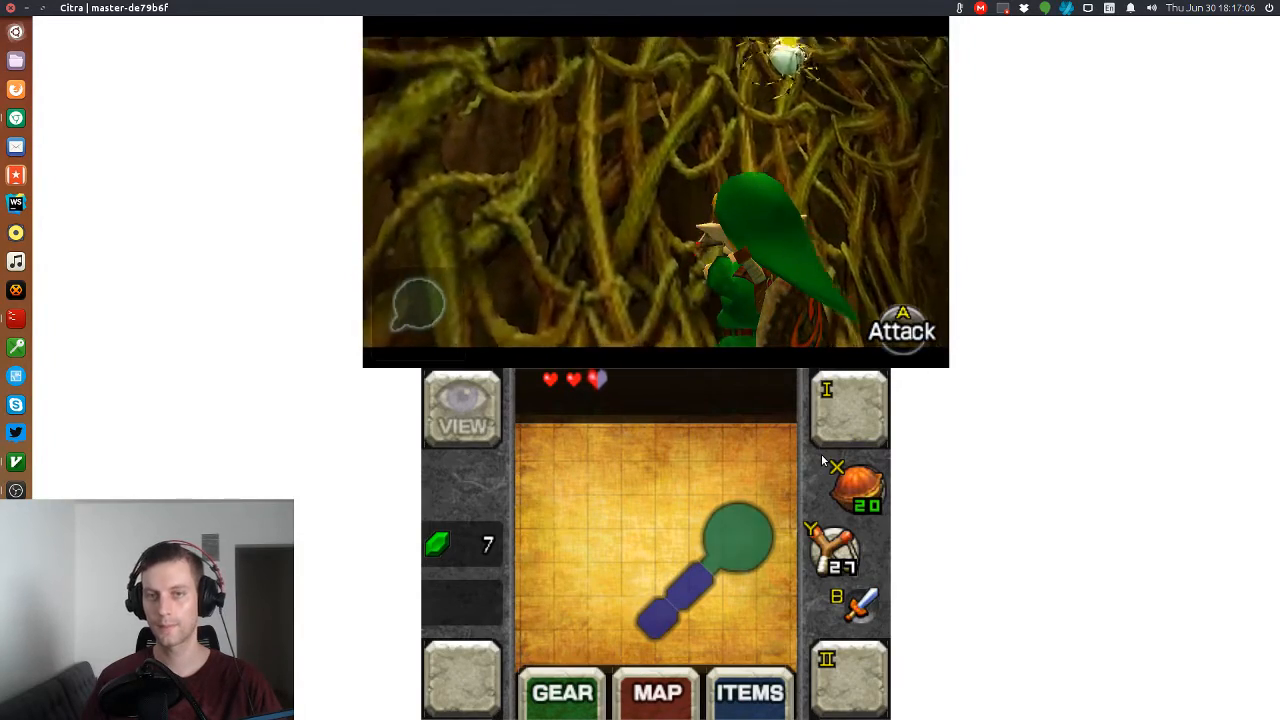
Climb Link down the Deku Tree vines to the lower floor of woven roots.
left_click(460, 408)
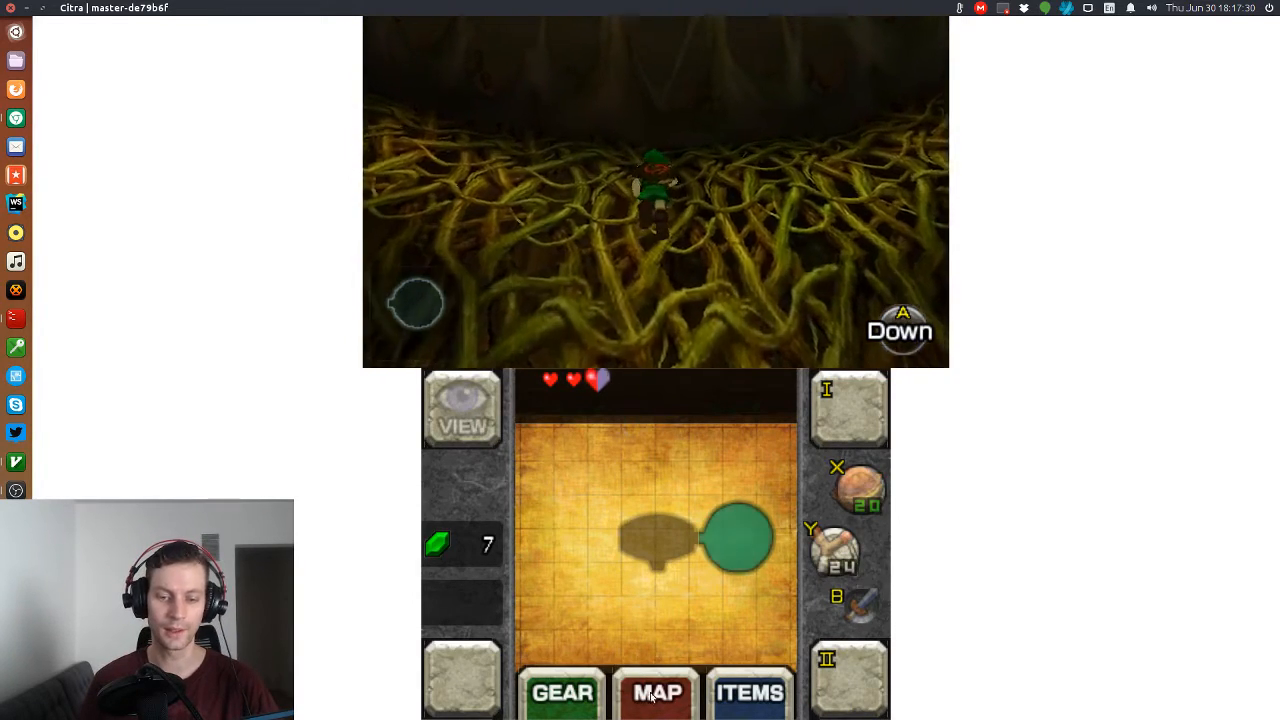
Inspect the Kokiri Tunic on Link's gear screen, then return to the items screen.
left_click(562, 692)
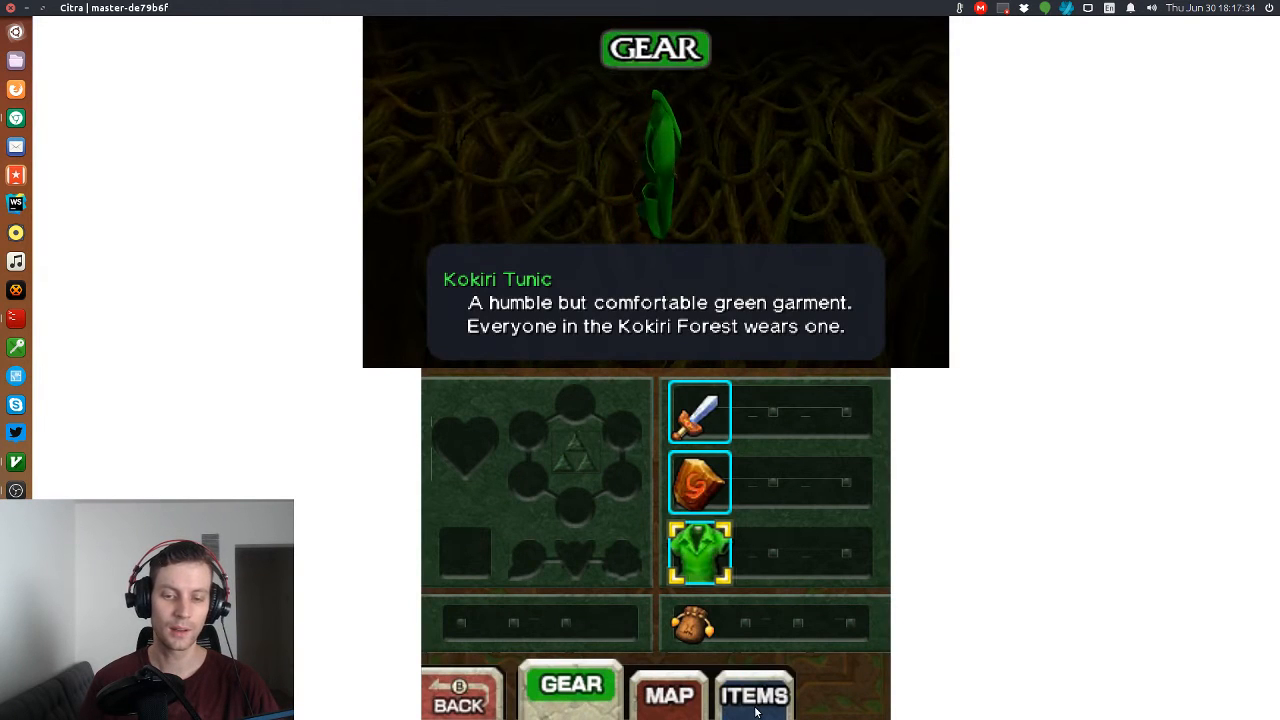
left_click(668, 694)
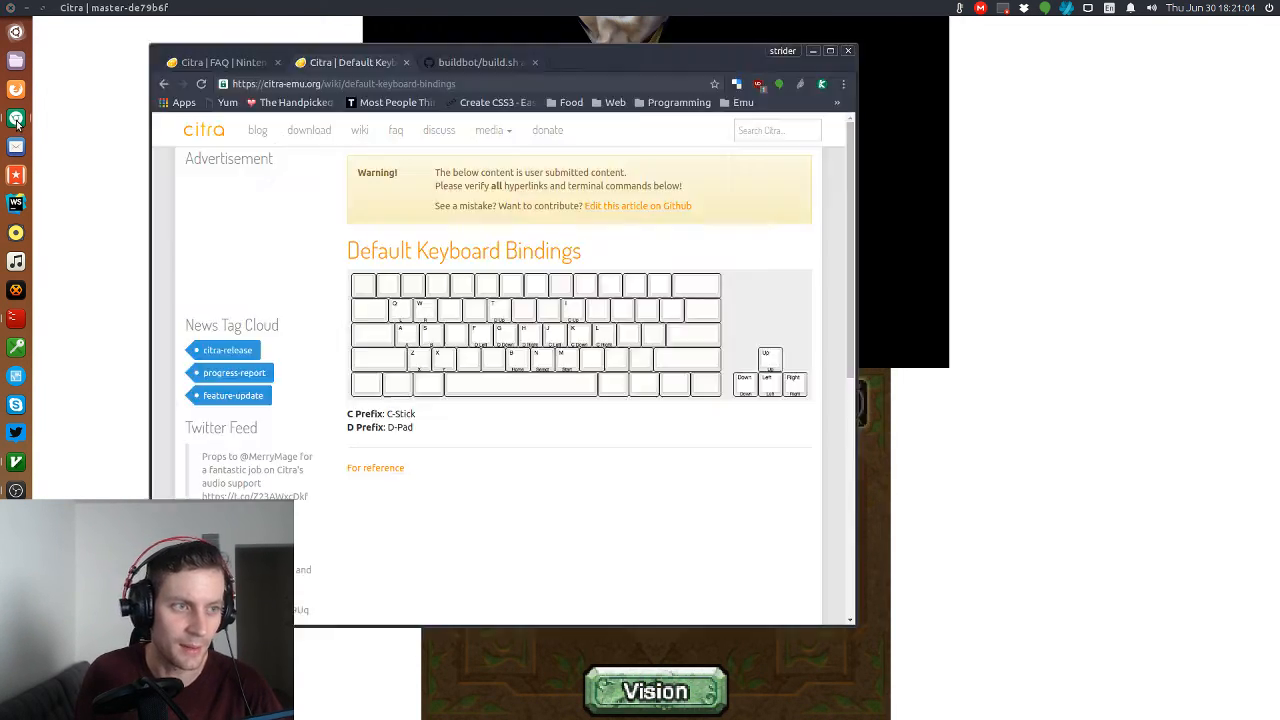
Visit citra-emu.org in a new tab and reach its download page's Source Code section.
left_click(478, 62)
type("CITR")
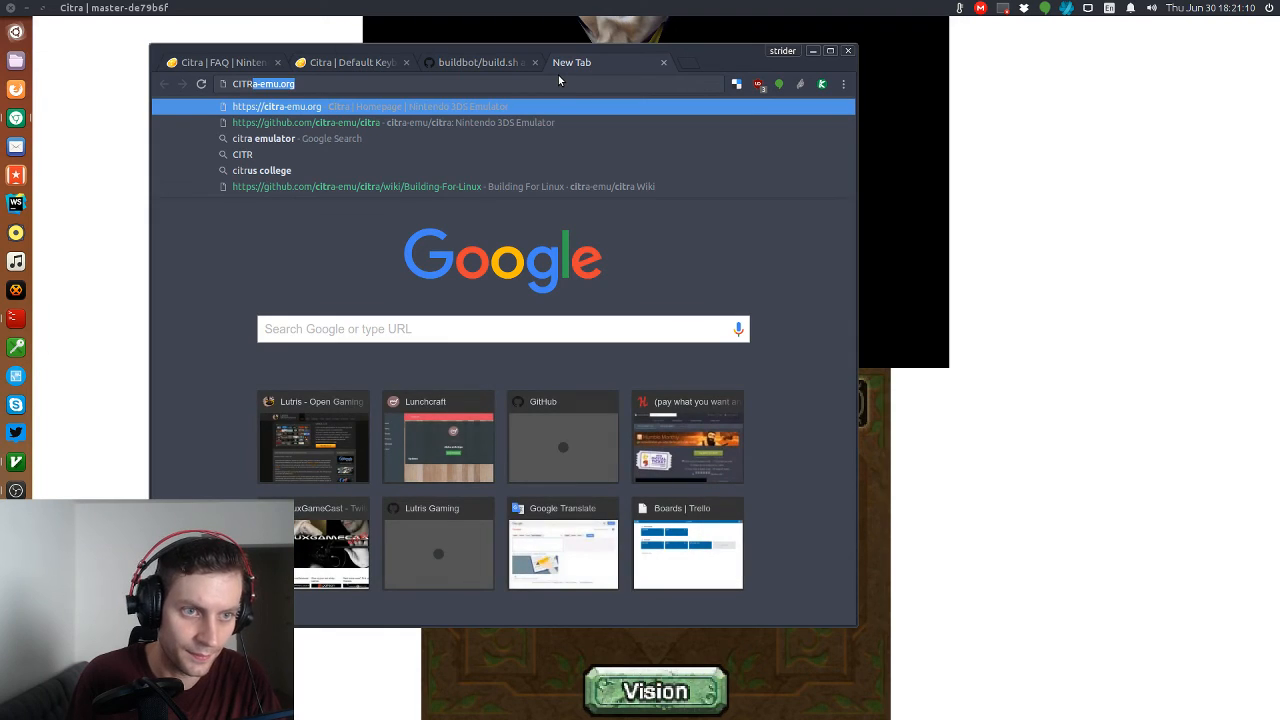
left_click(276, 106)
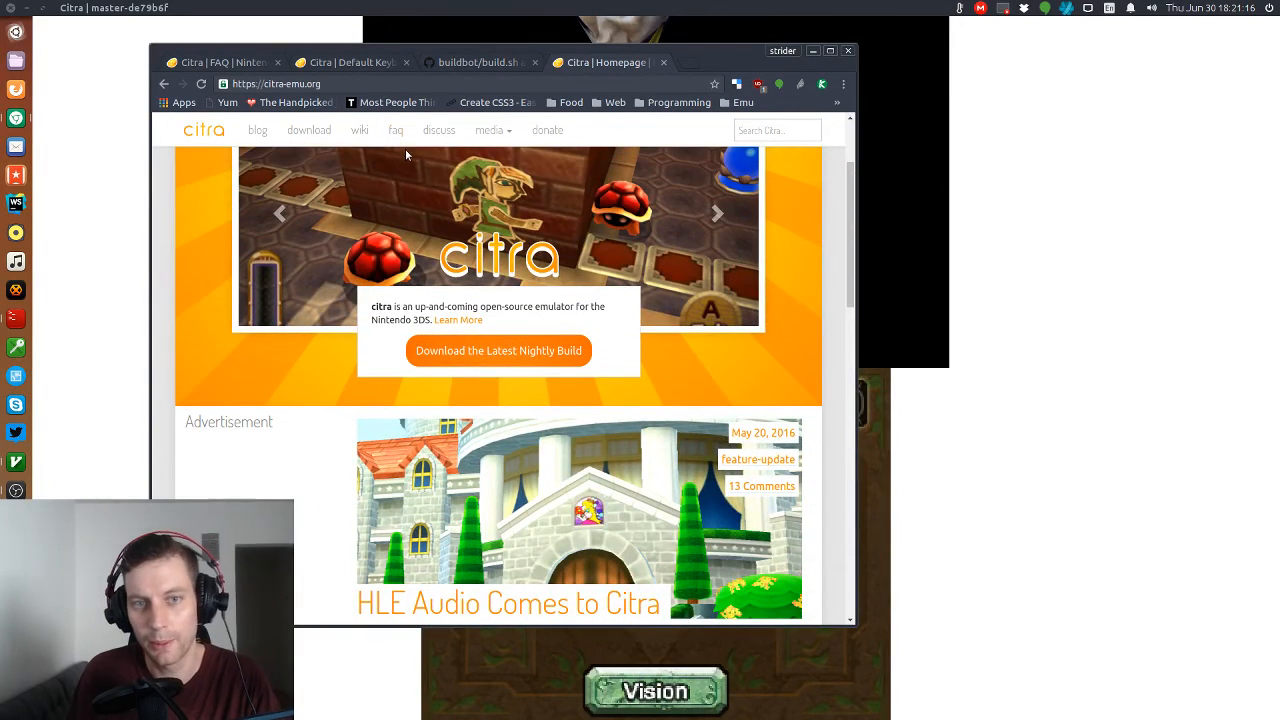
left_click(308, 130)
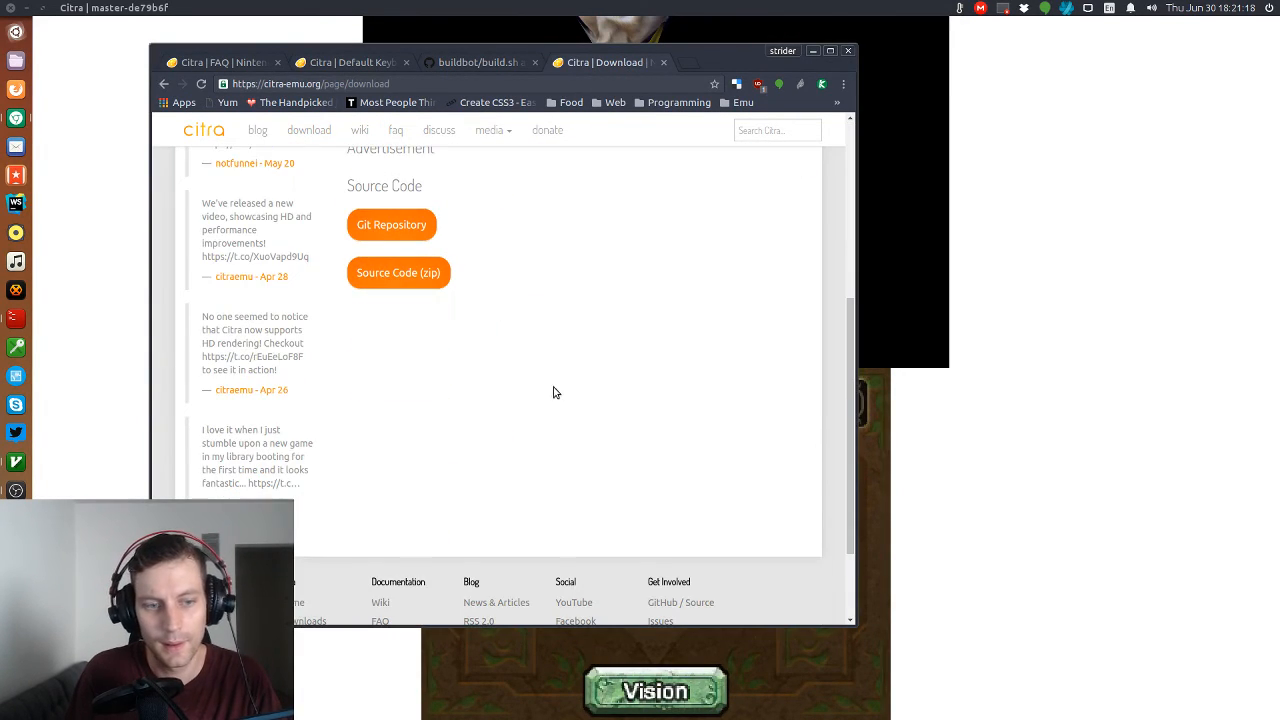
Read the citra-emu/citra master commit history down through mid-June 2016 merges.
left_click(392, 224)
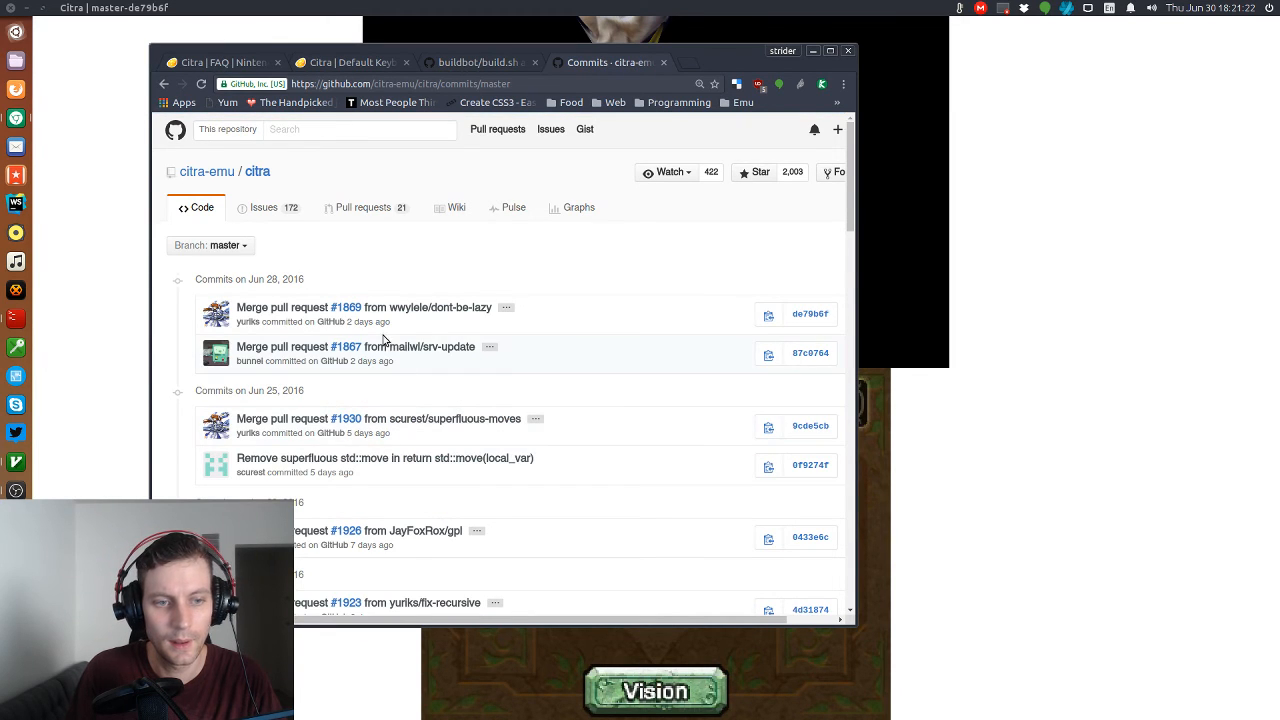
scroll("down", 3)
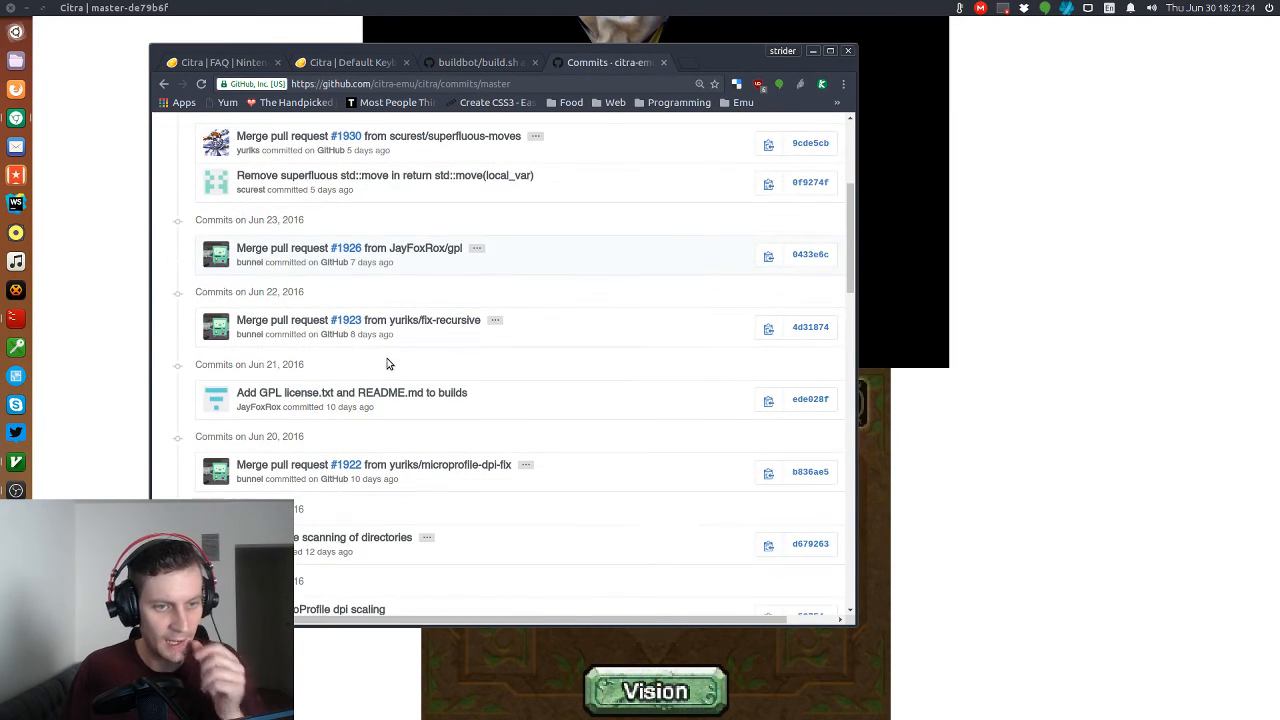
scroll("down", 3)
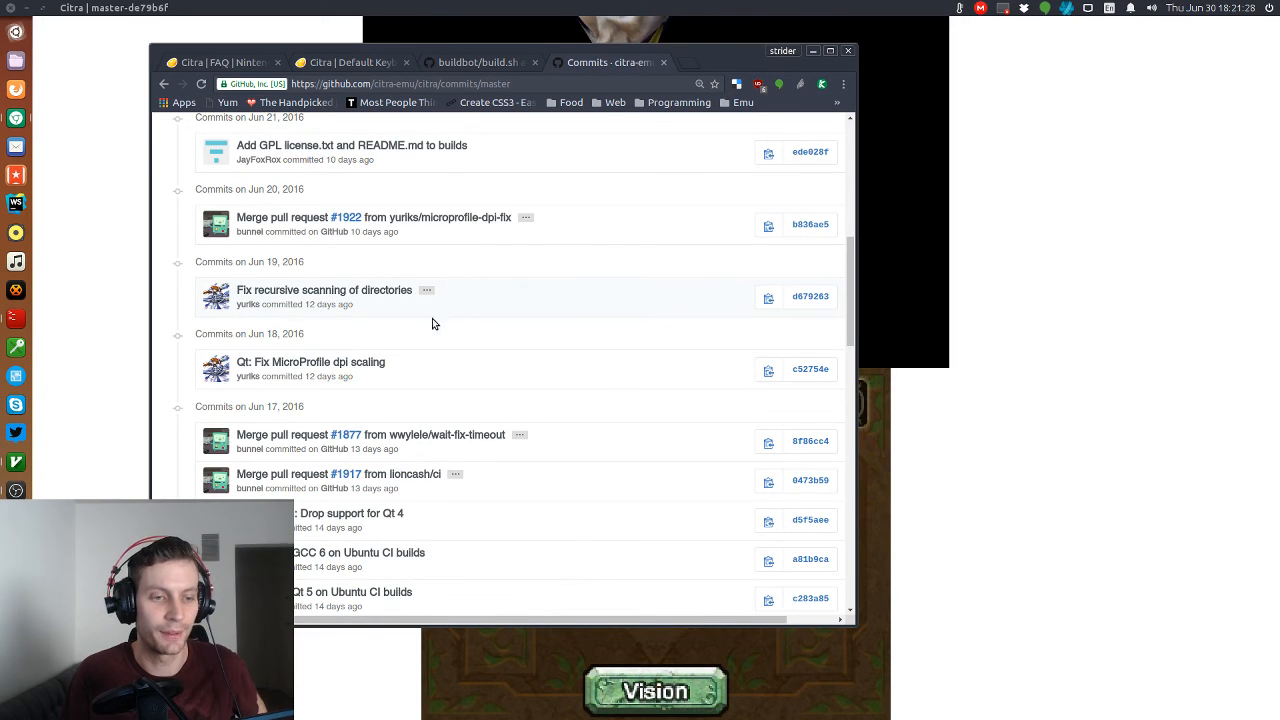
scroll("down", 3)
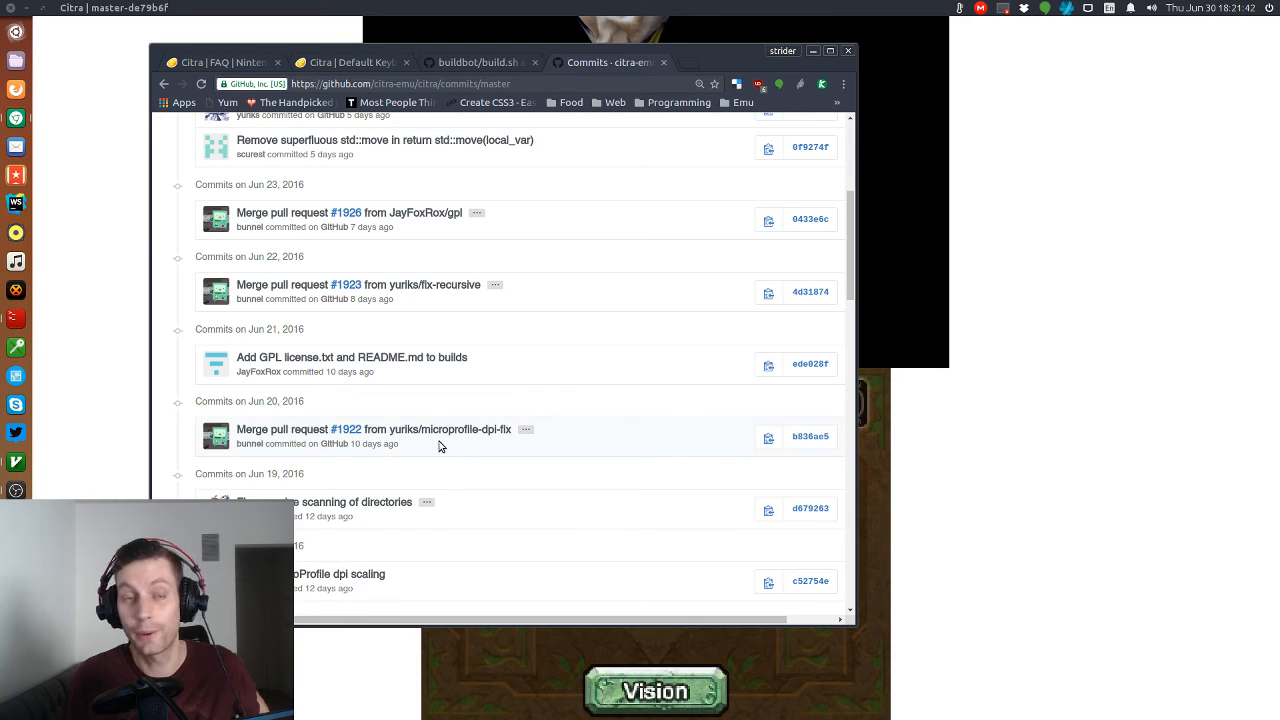
mouse_move(550, 280)
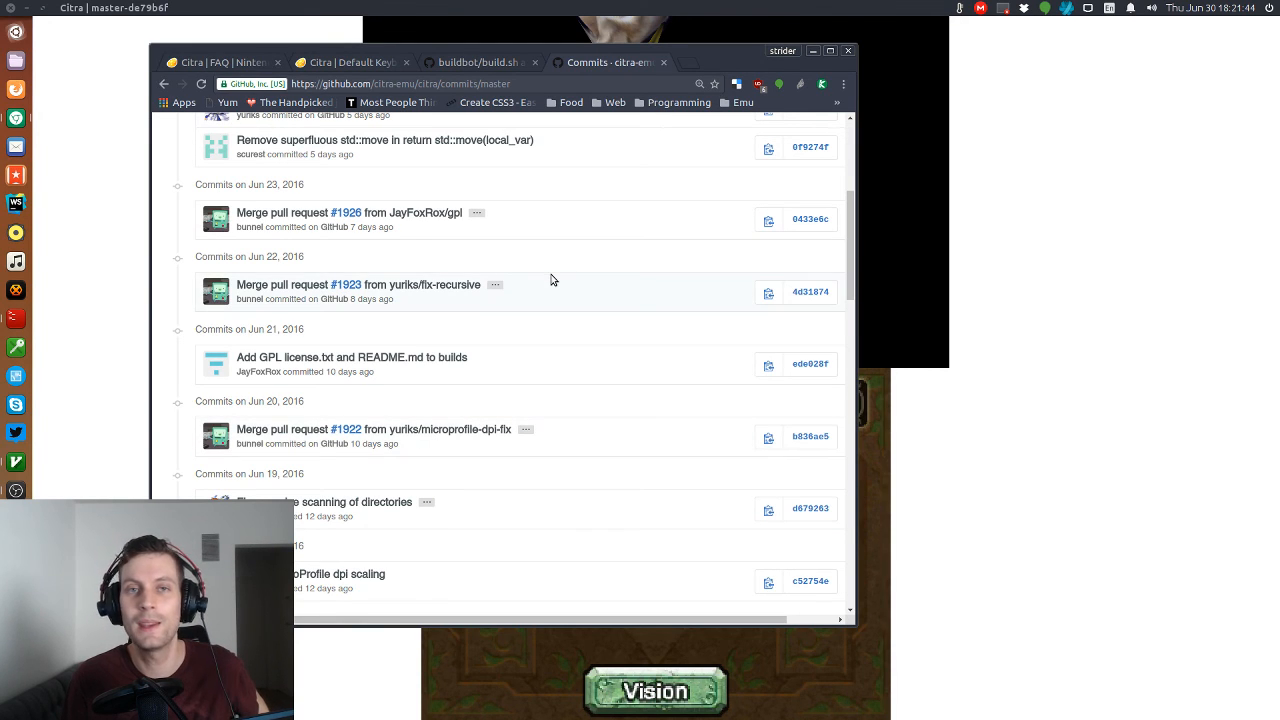